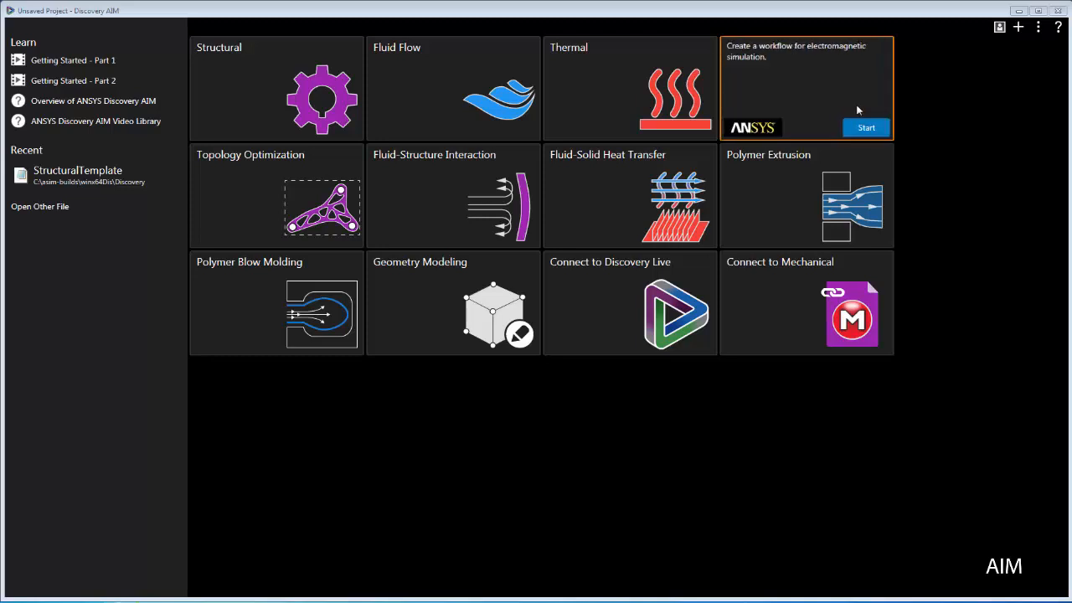
mouse_move(667, 99)
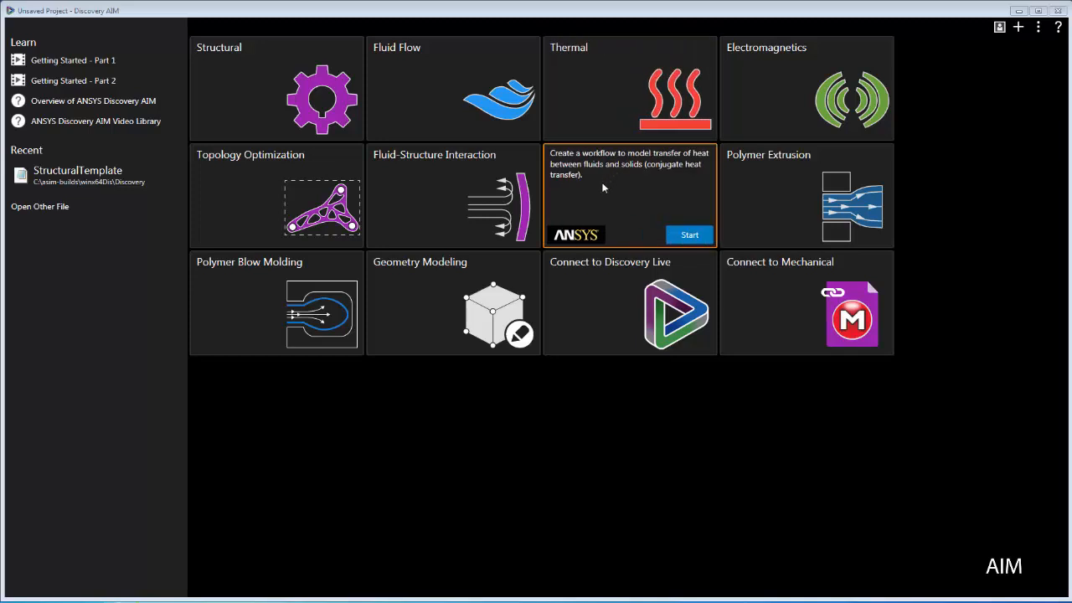
mouse_move(452, 87)
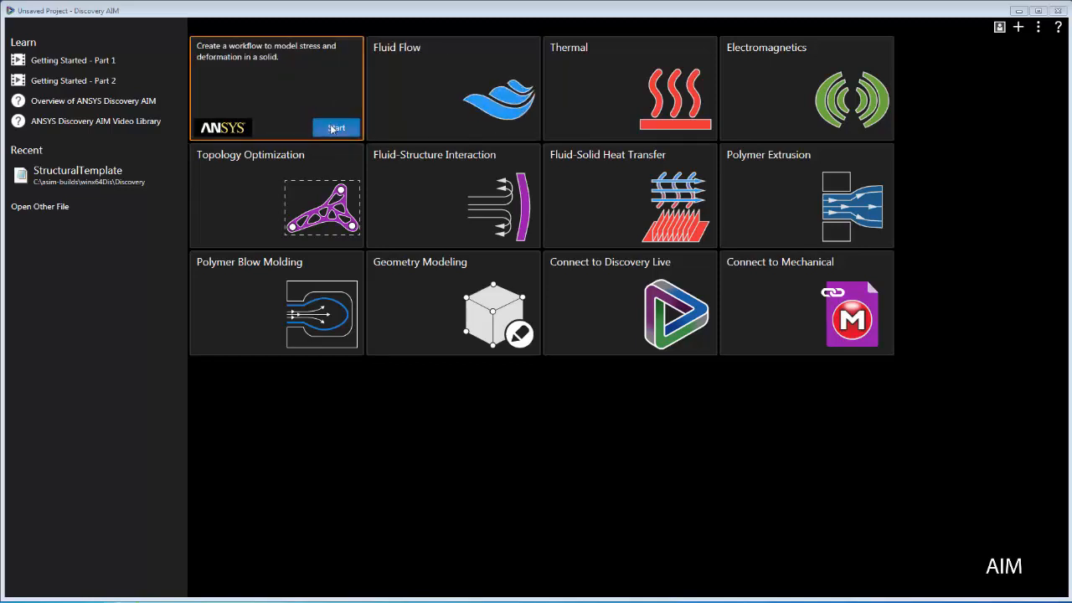
Start a Structural study on the imported manifold geometry with Thermal added as additional physics
left_click(335, 127)
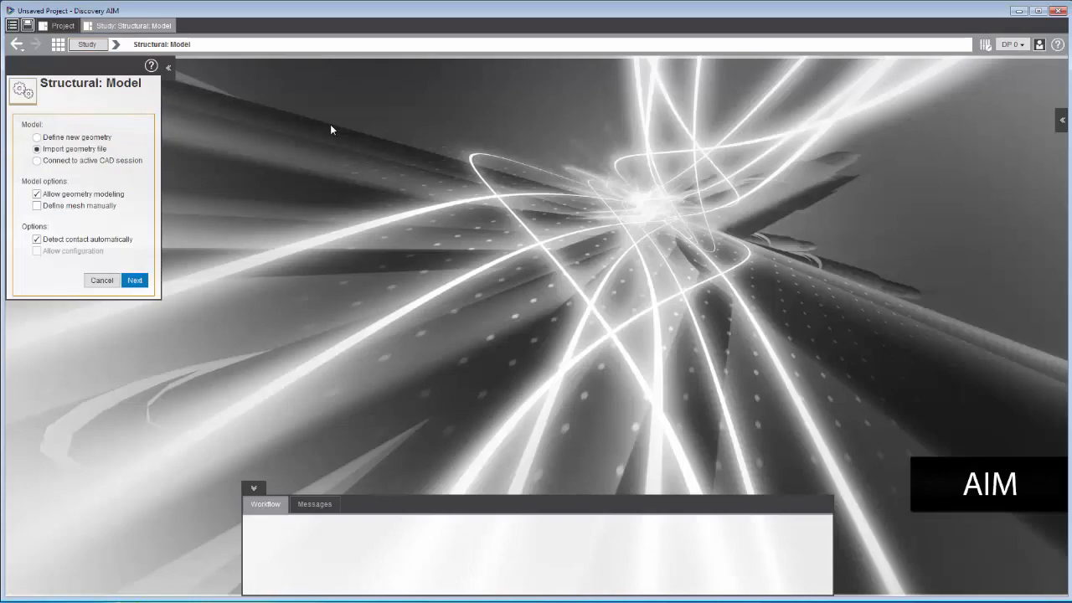
left_click(134, 279)
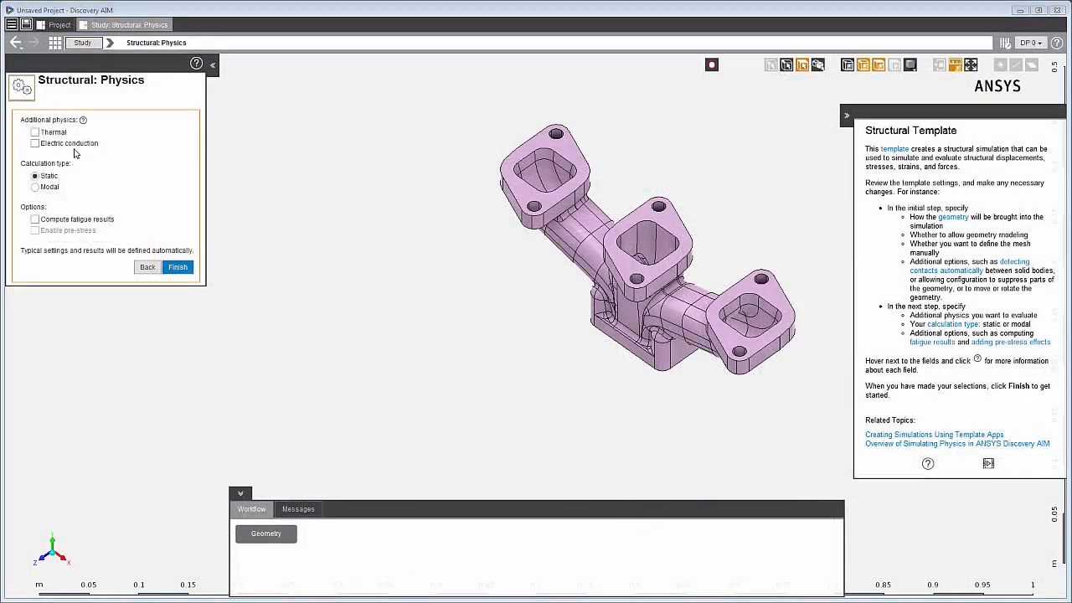
left_click(35, 133)
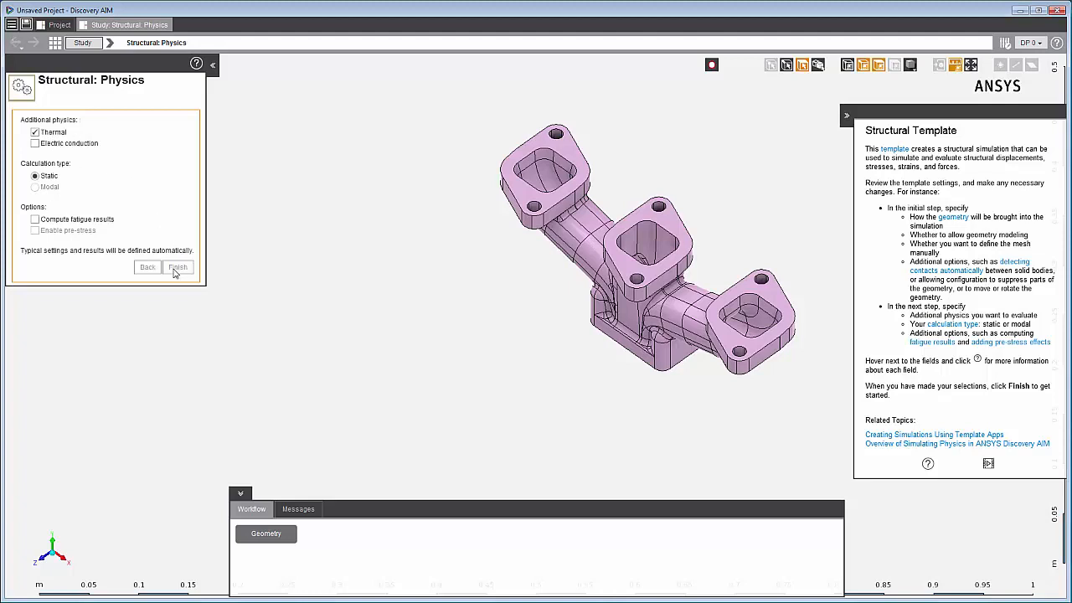
left_click(178, 266)
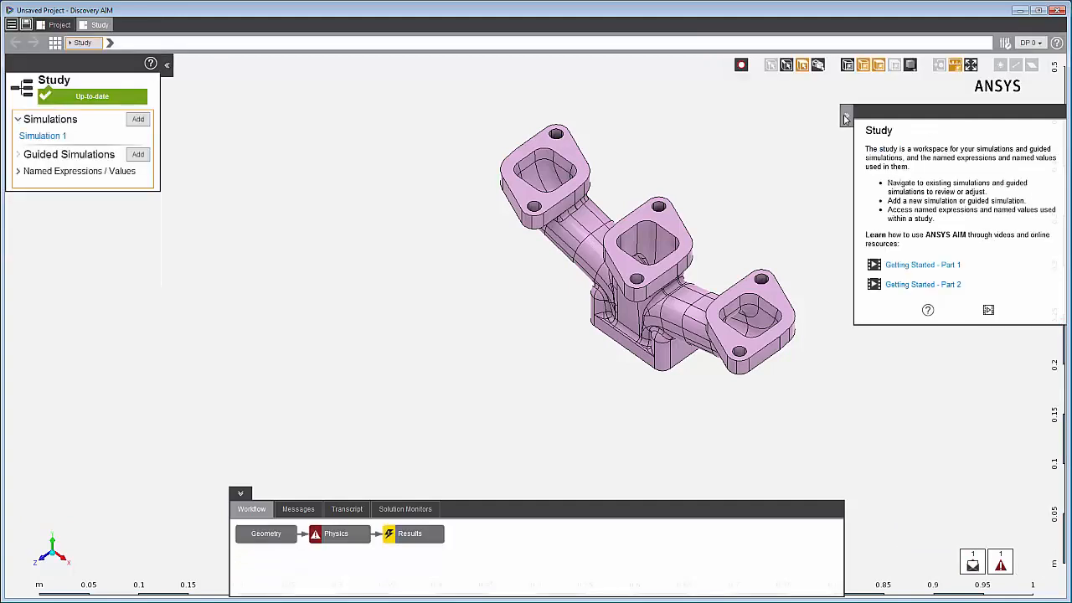
Open Simulation 1 from the Study panel to list its Geometry, Physics and Results tasks
left_click(844, 118)
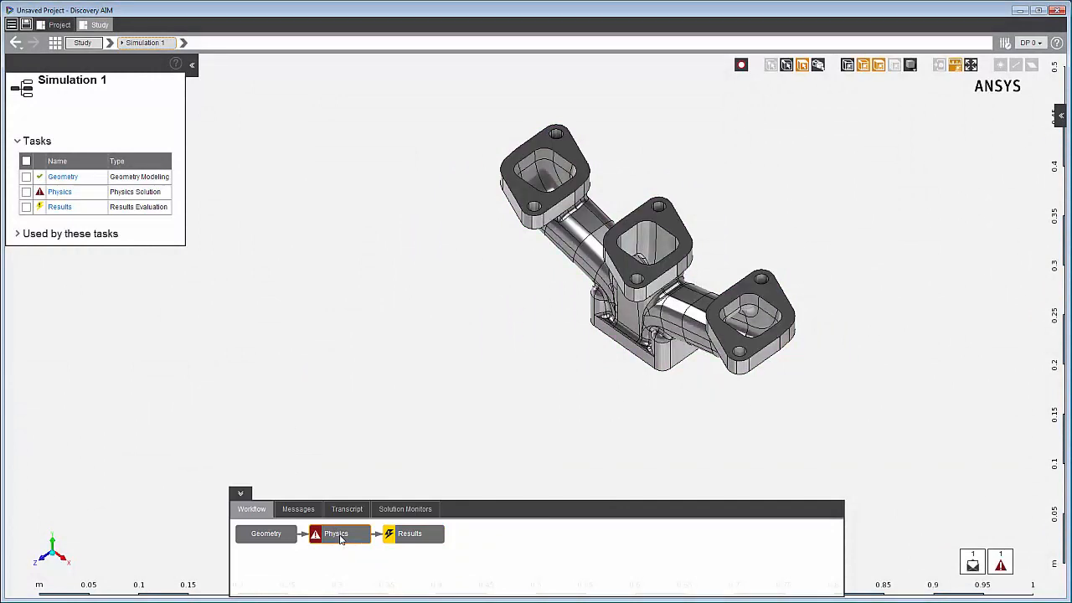
Review the Physics task's steady-static settings, Solver Options list and help panel
left_click(335, 532)
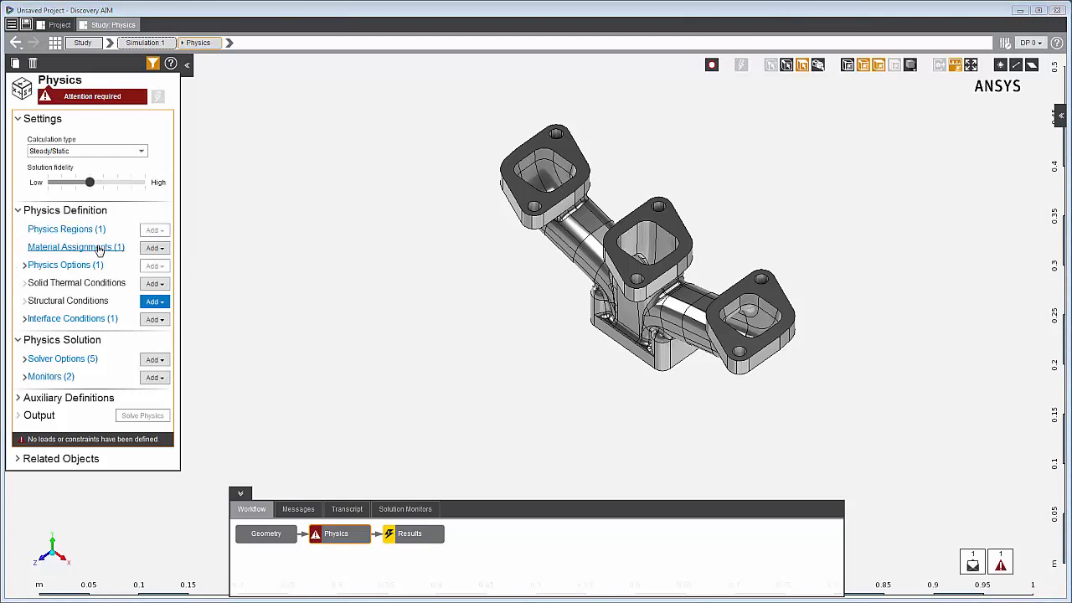
mouse_move(87, 275)
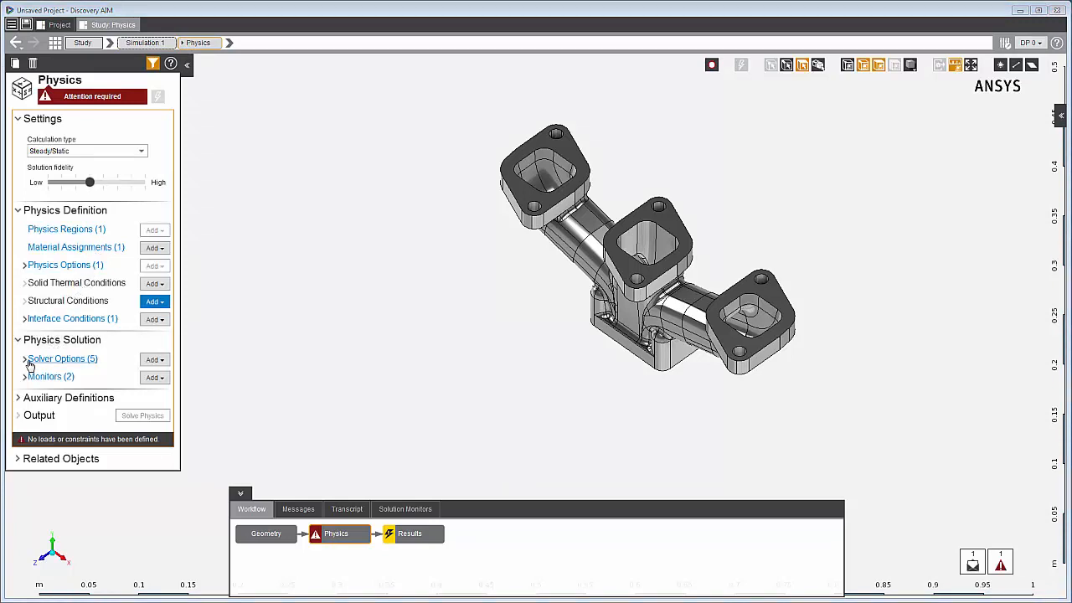
left_click(25, 358)
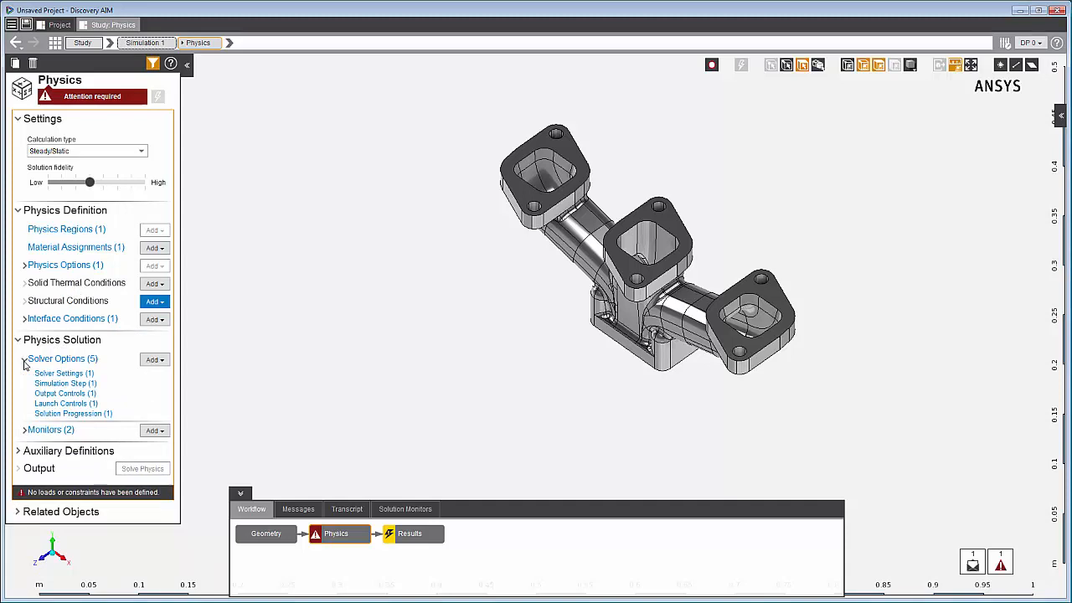
left_click(25, 358)
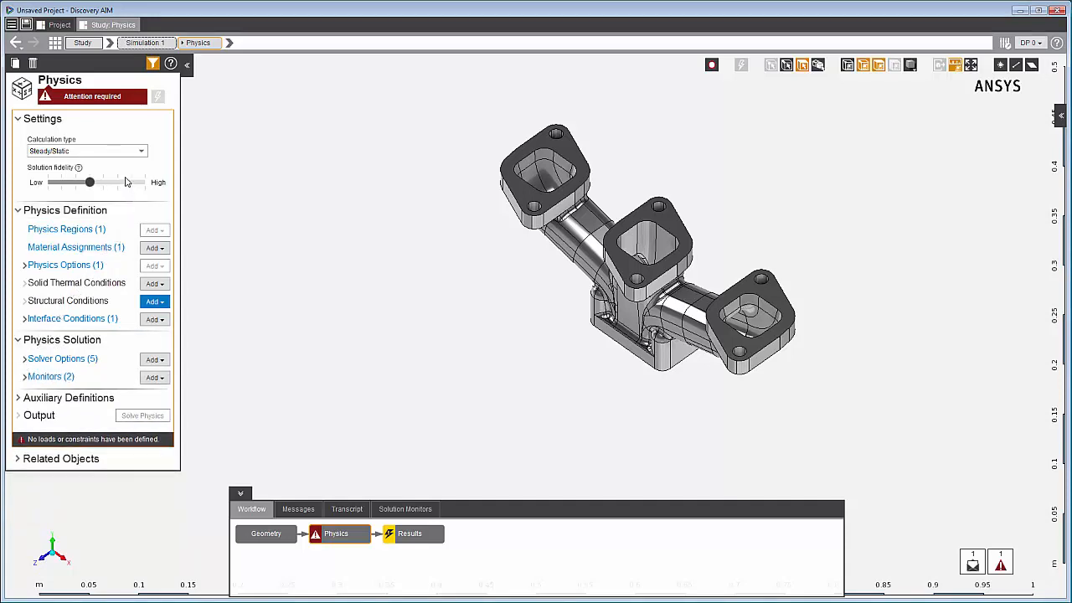
mouse_move(82, 139)
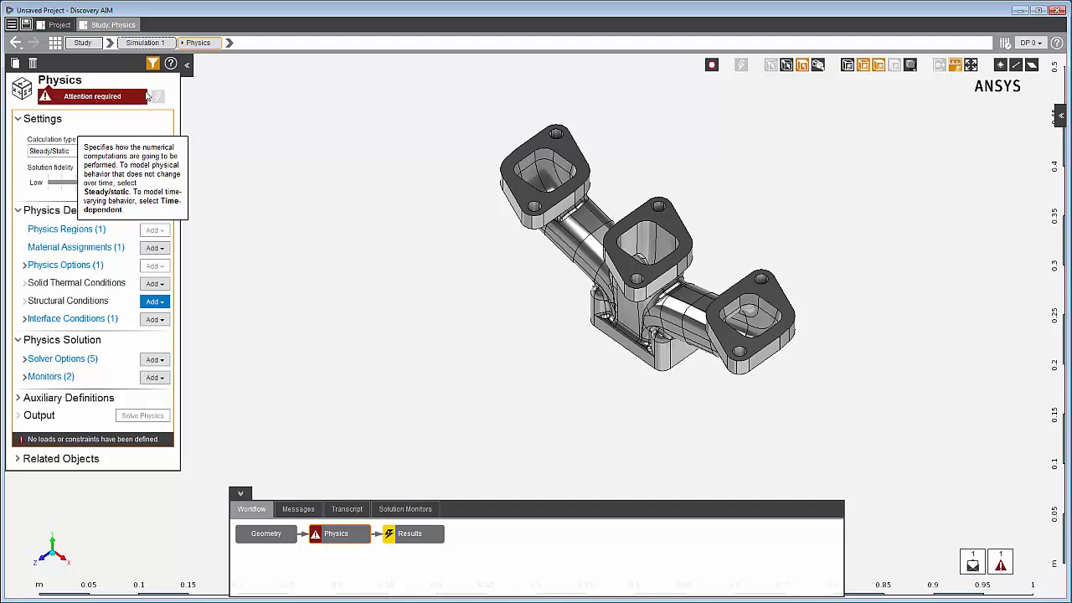
left_click(171, 64)
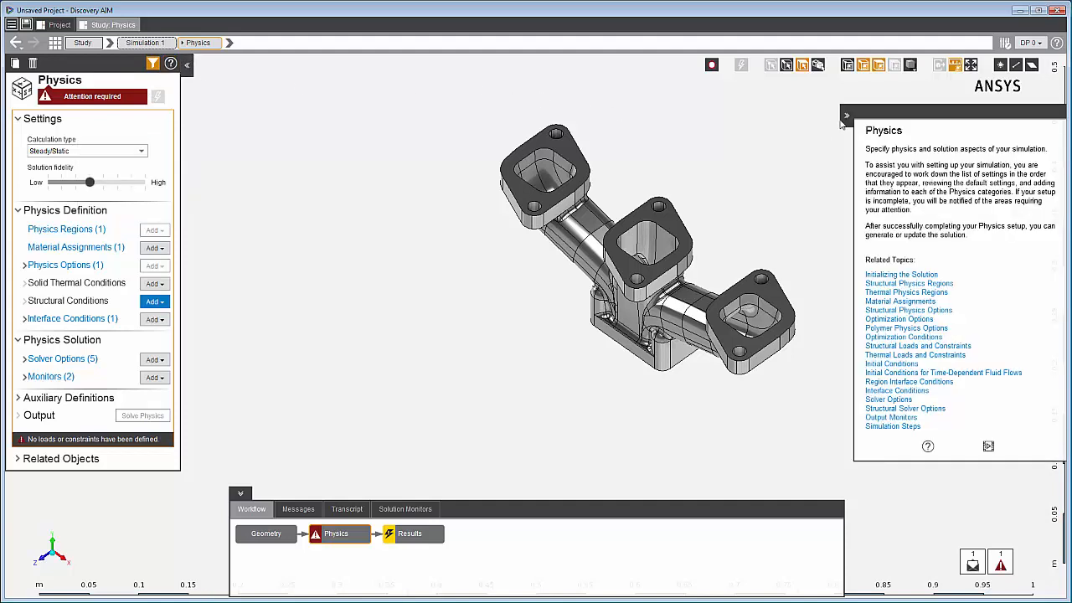
left_click(844, 116)
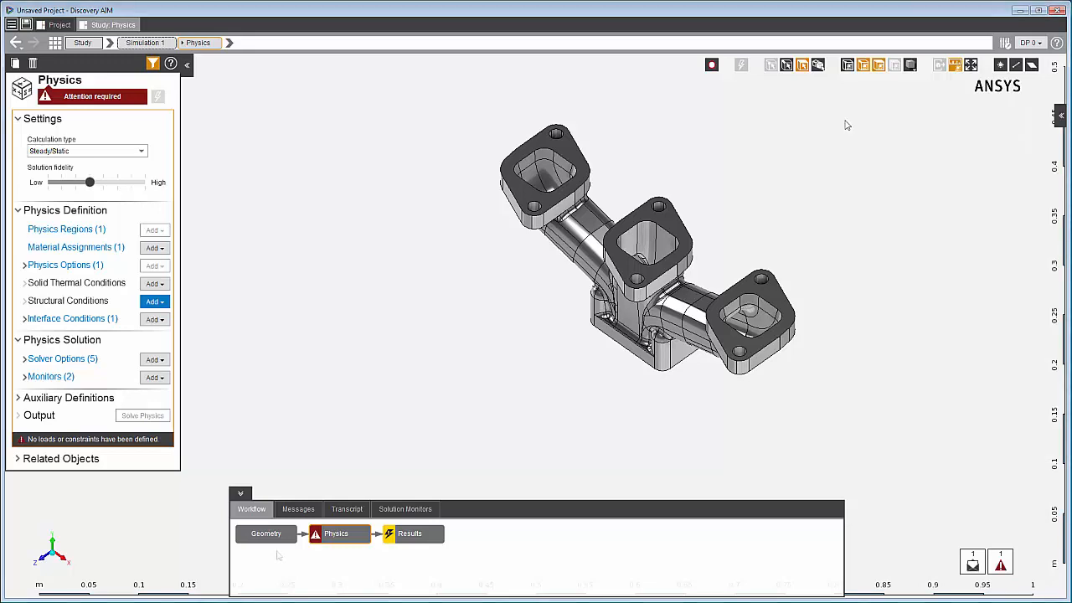
left_click(264, 533)
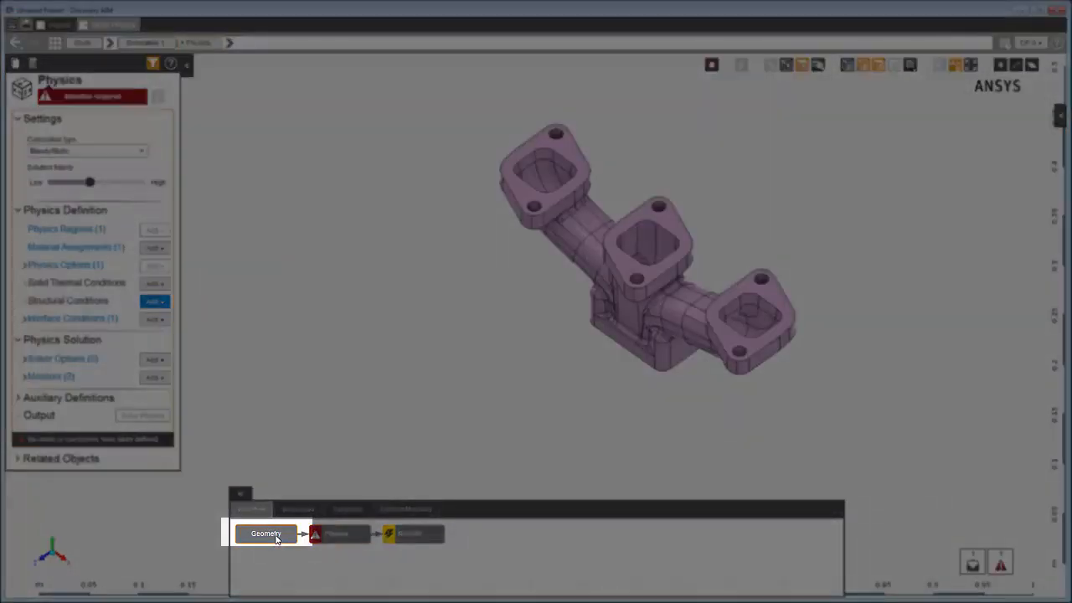
Open the manifold solid from the Geometry task in the SpaceClaim geometry editor
left_click(266, 533)
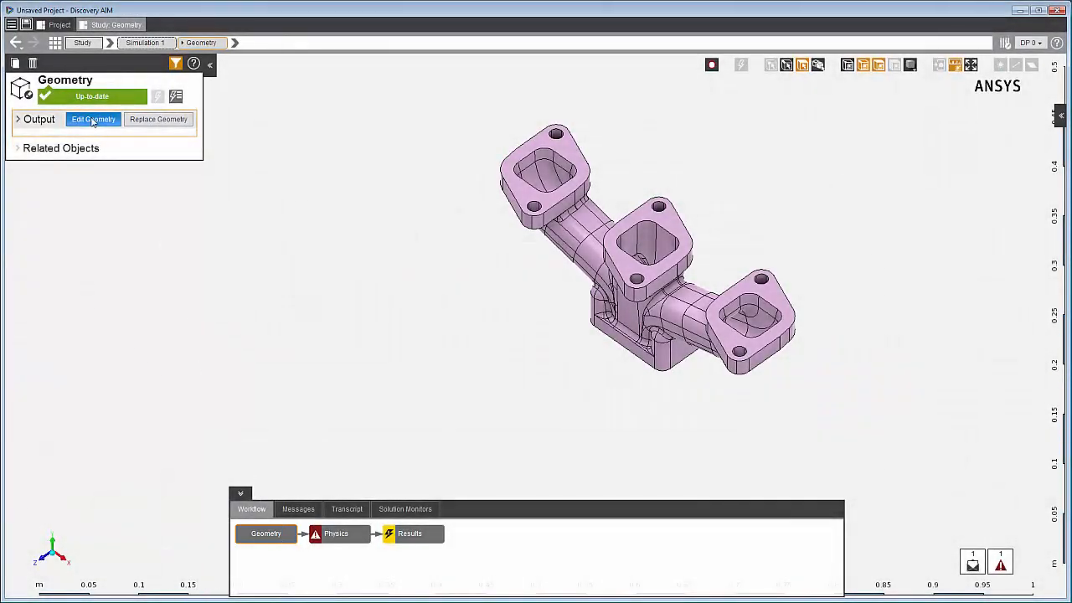
left_click(93, 119)
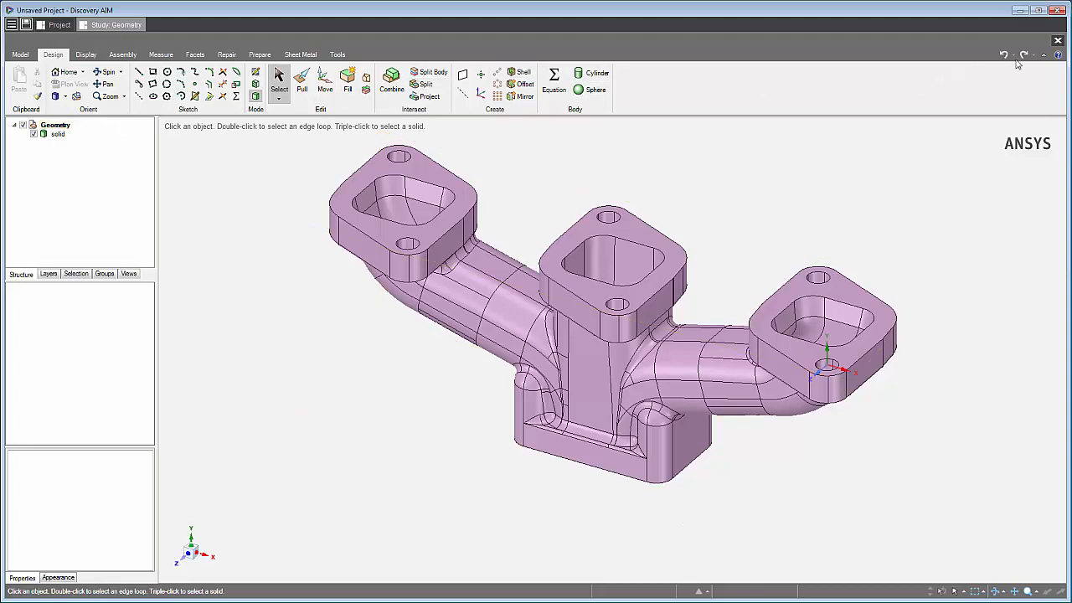
mouse_move(1058, 41)
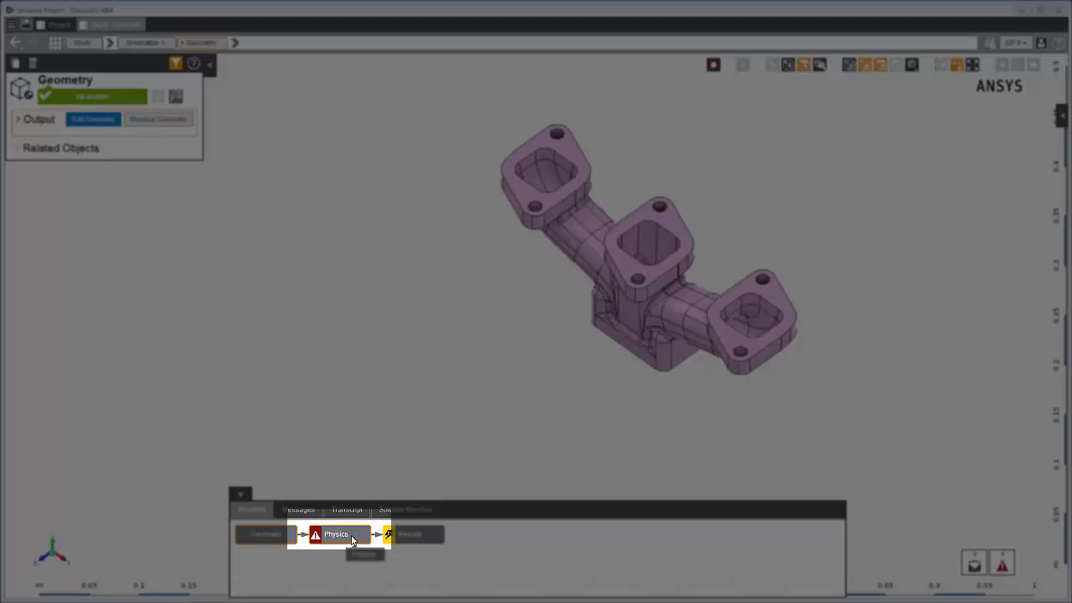
Raise Solution fidelity to High, then return it to the middle level and view Physics Regions
left_click(335, 532)
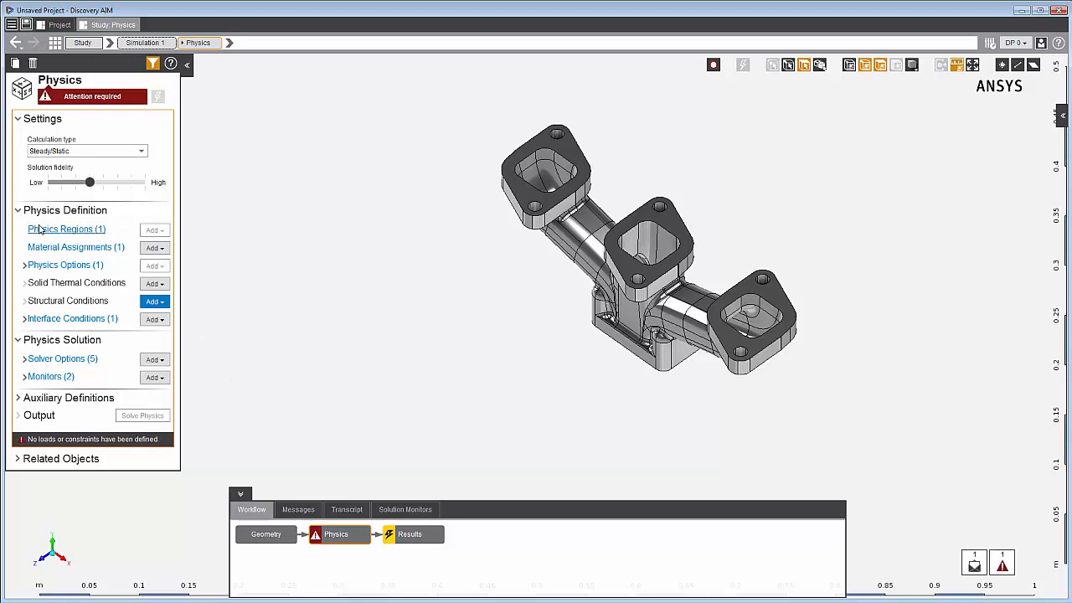
mouse_move(75, 246)
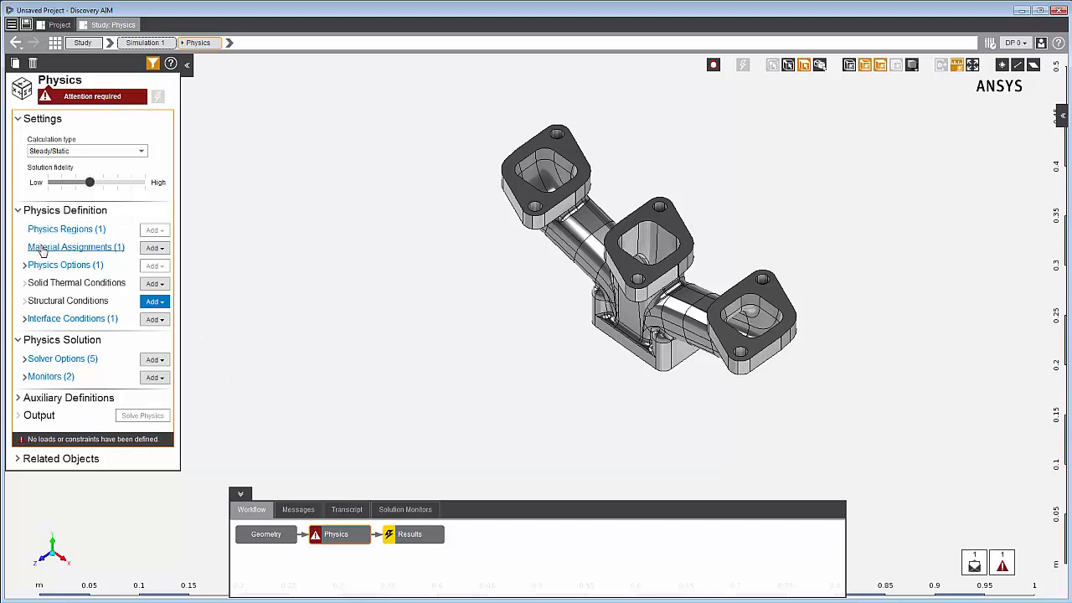
mouse_move(77, 282)
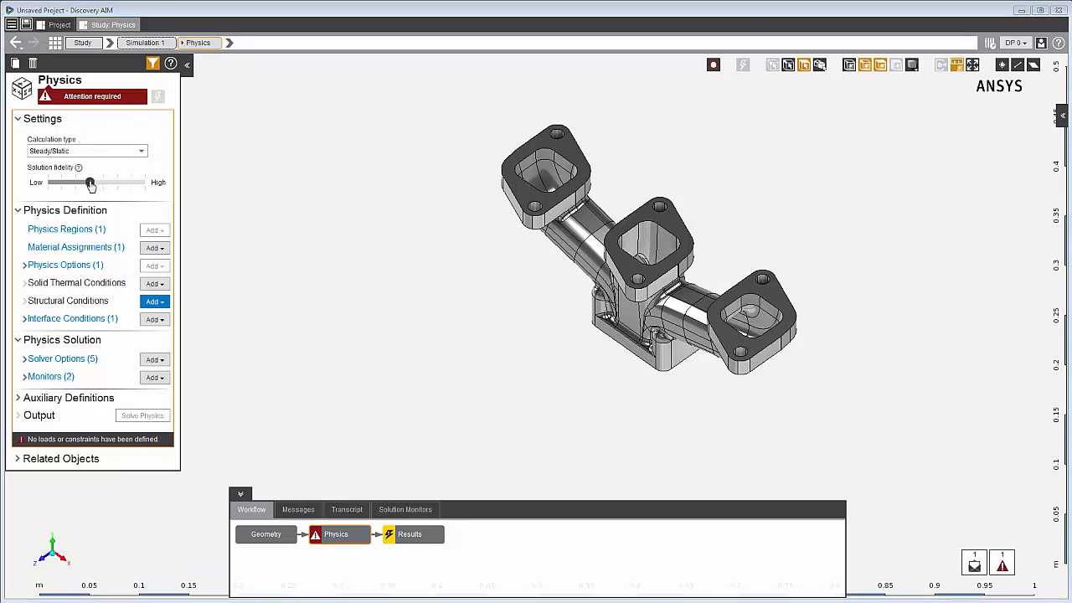
left_click_drag(90, 183, 77, 182)
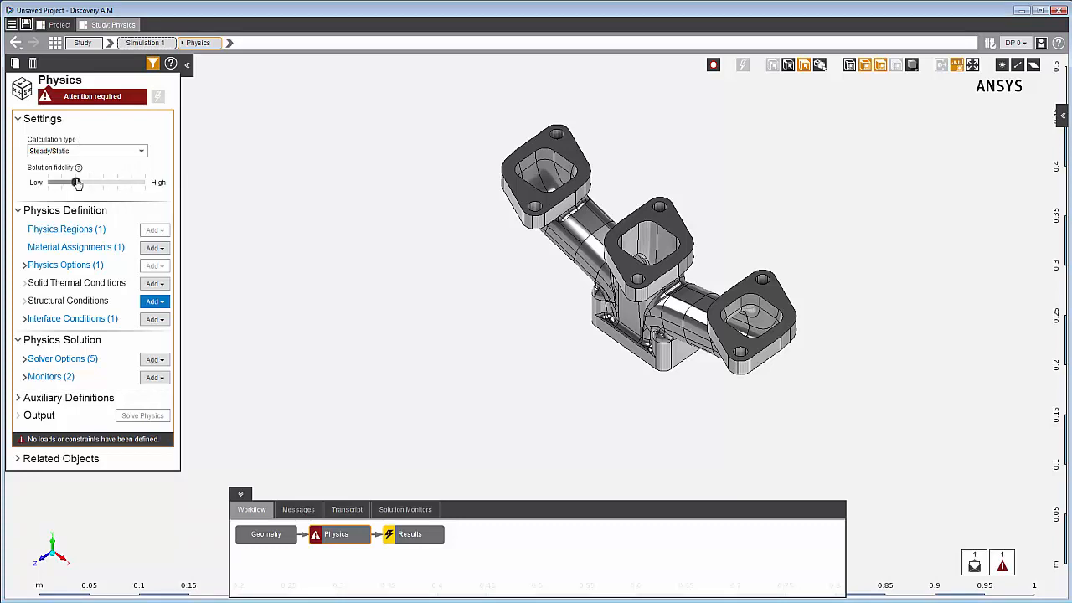
left_click_drag(77, 181, 130, 181)
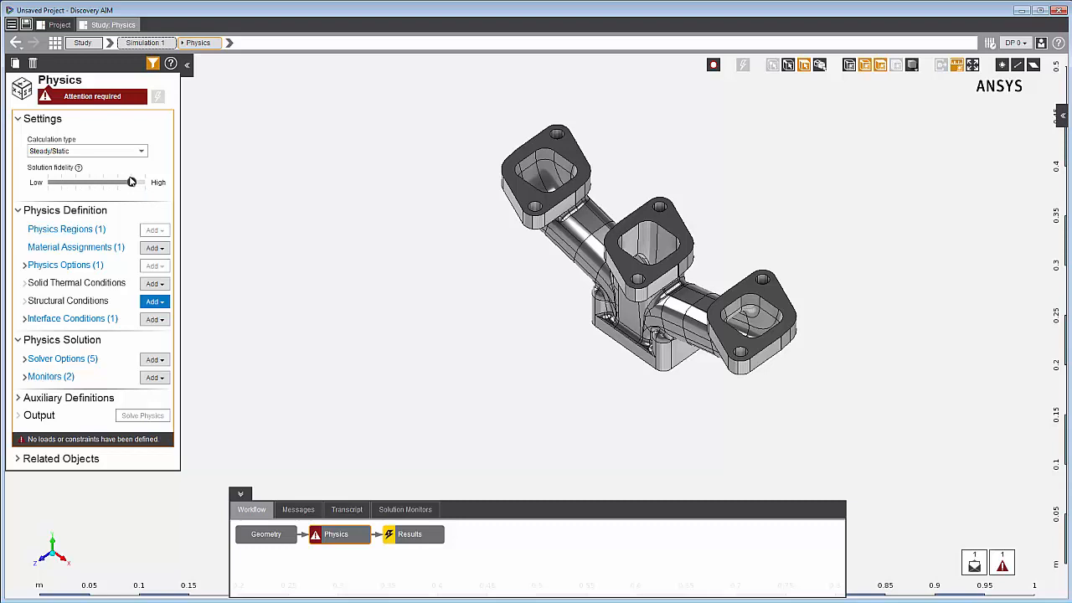
left_click_drag(131, 181, 91, 181)
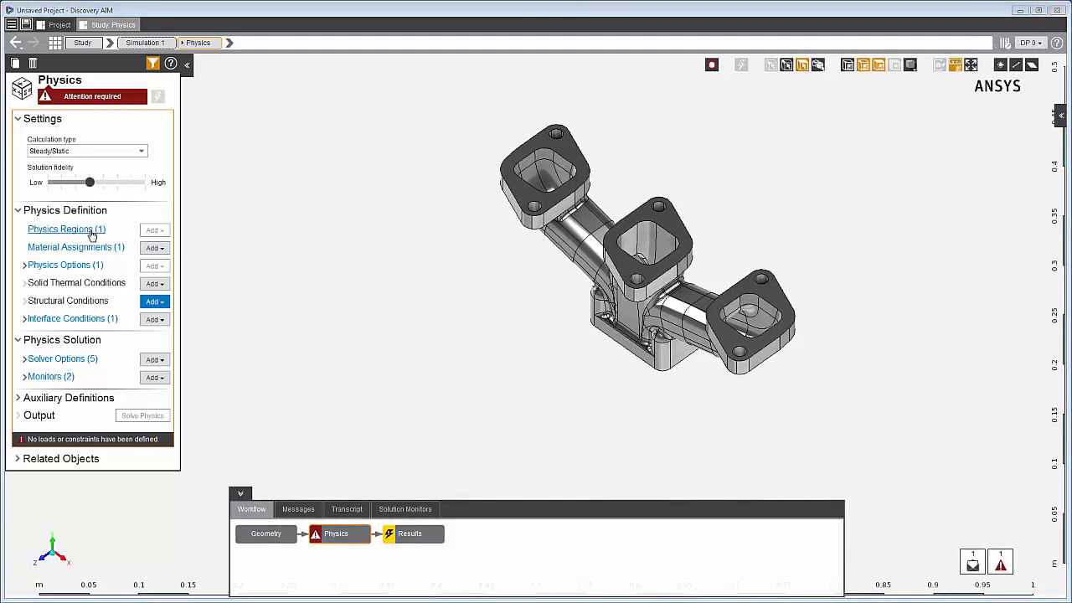
left_click(67, 227)
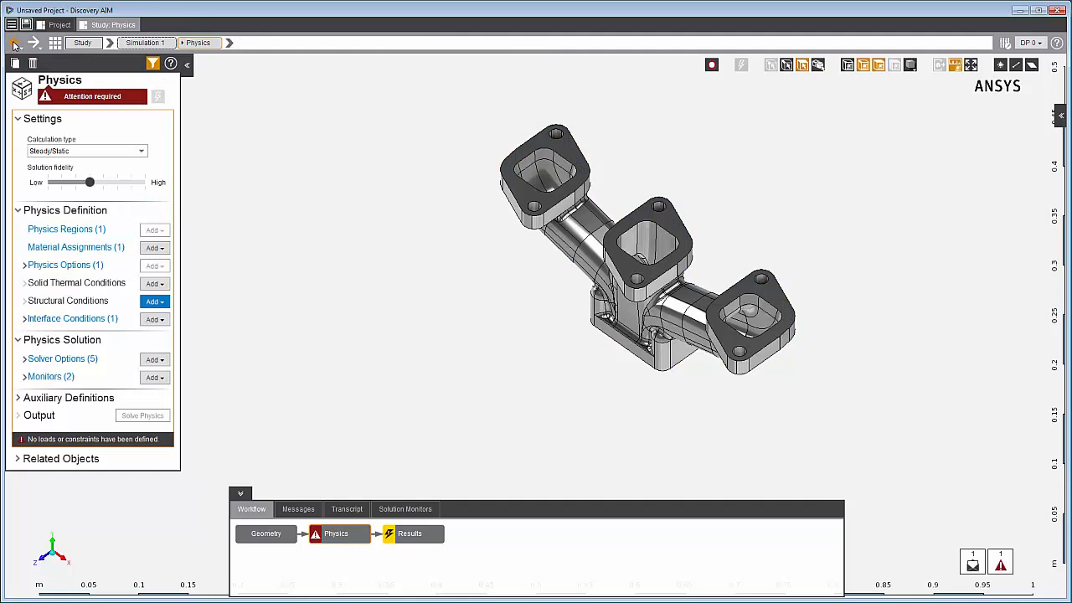
mouse_move(92, 95)
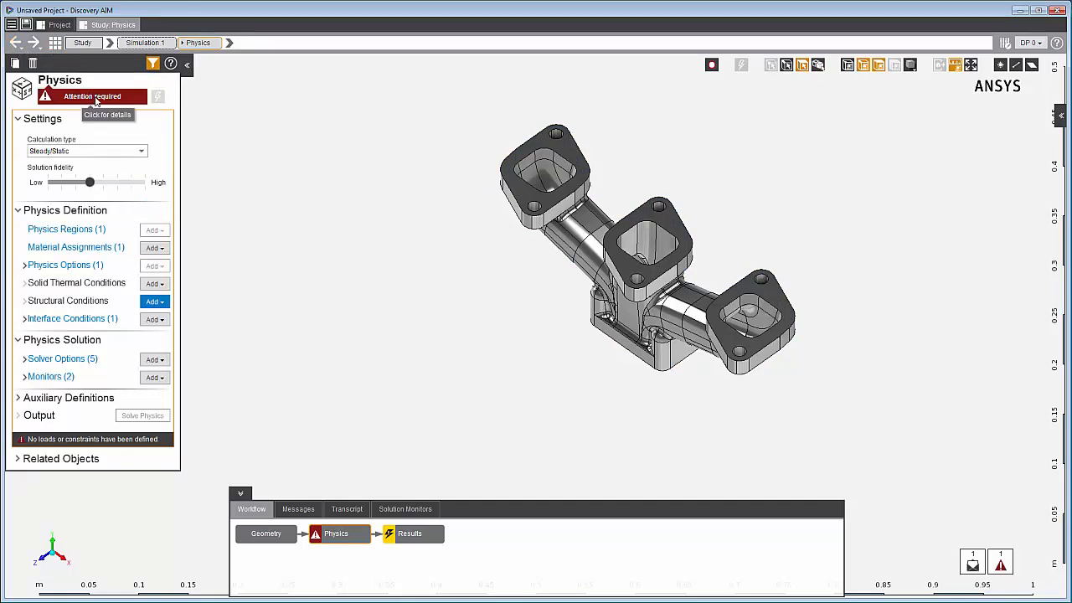
Show the Messages list explaining no loads or constraints are defined
left_click(298, 509)
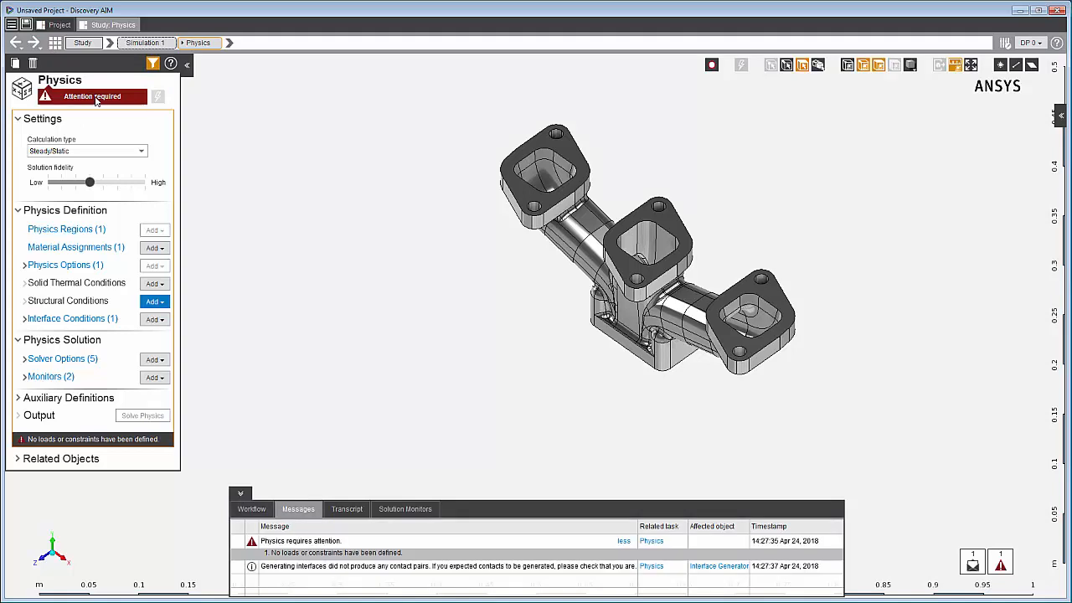
mouse_move(322, 522)
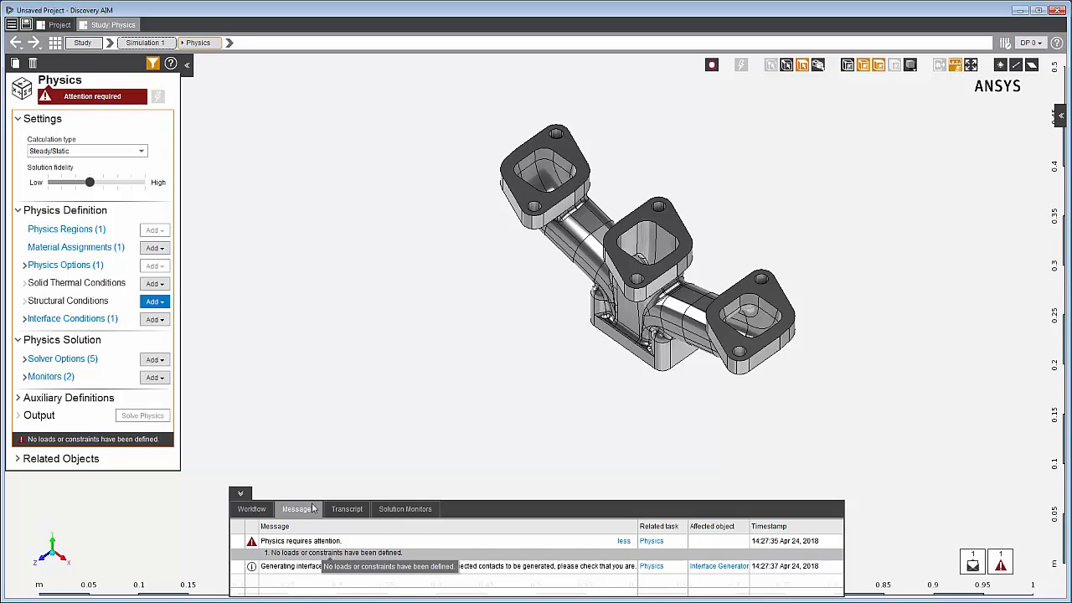
left_click(154, 302)
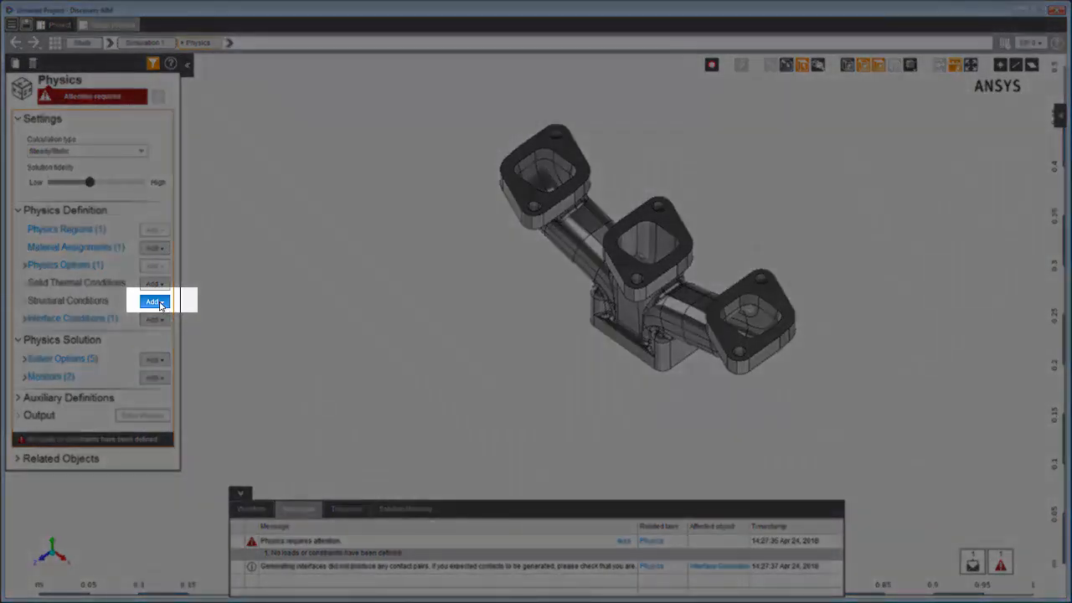
Add a Fixed support structural condition located on the three flange faces
left_click(154, 301)
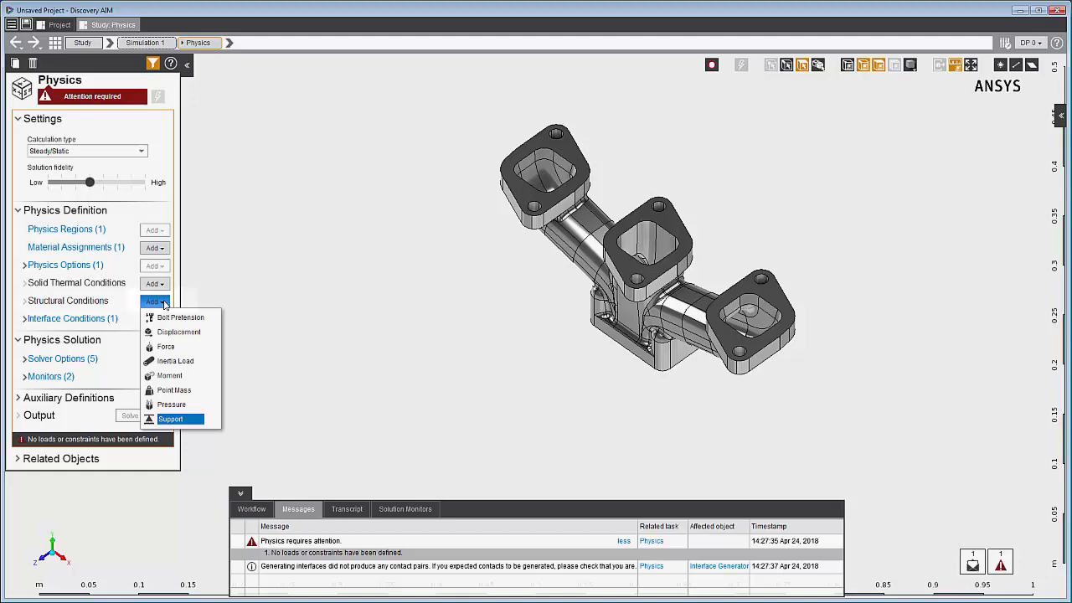
mouse_move(171, 362)
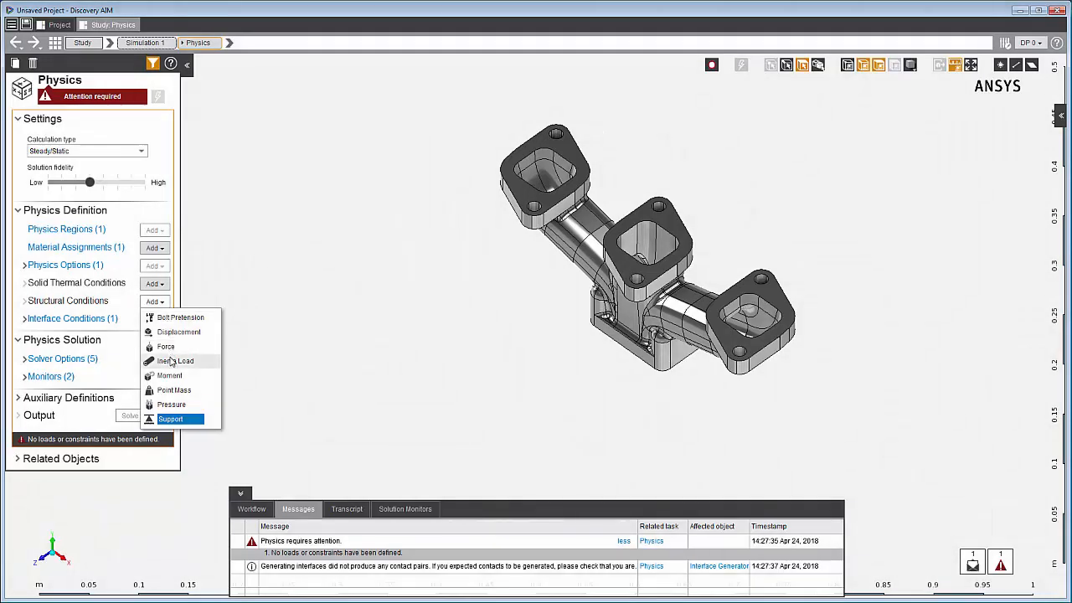
mouse_move(178, 418)
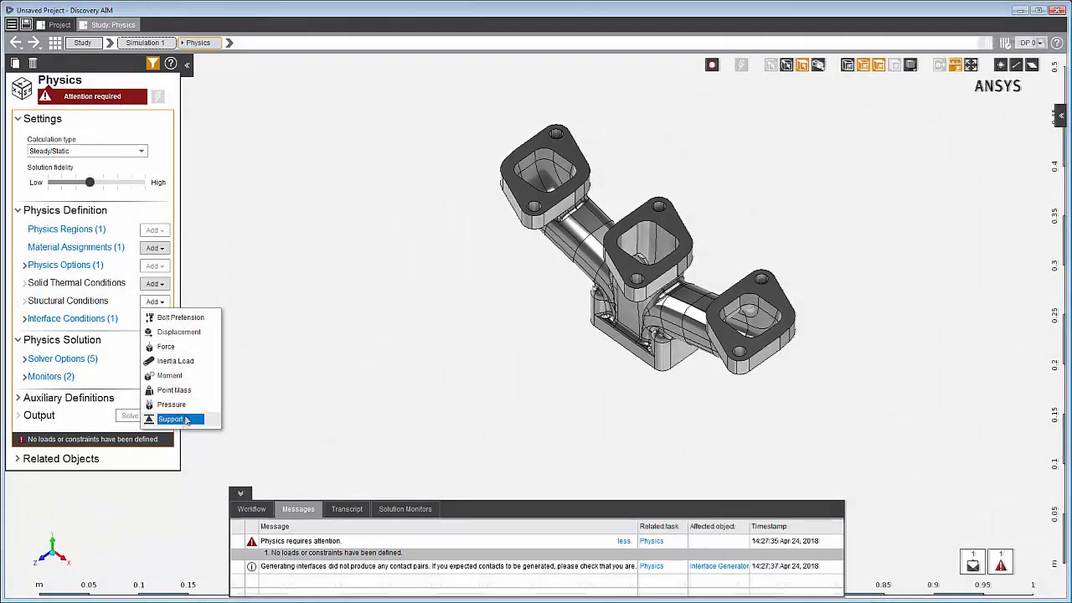
left_click(170, 418)
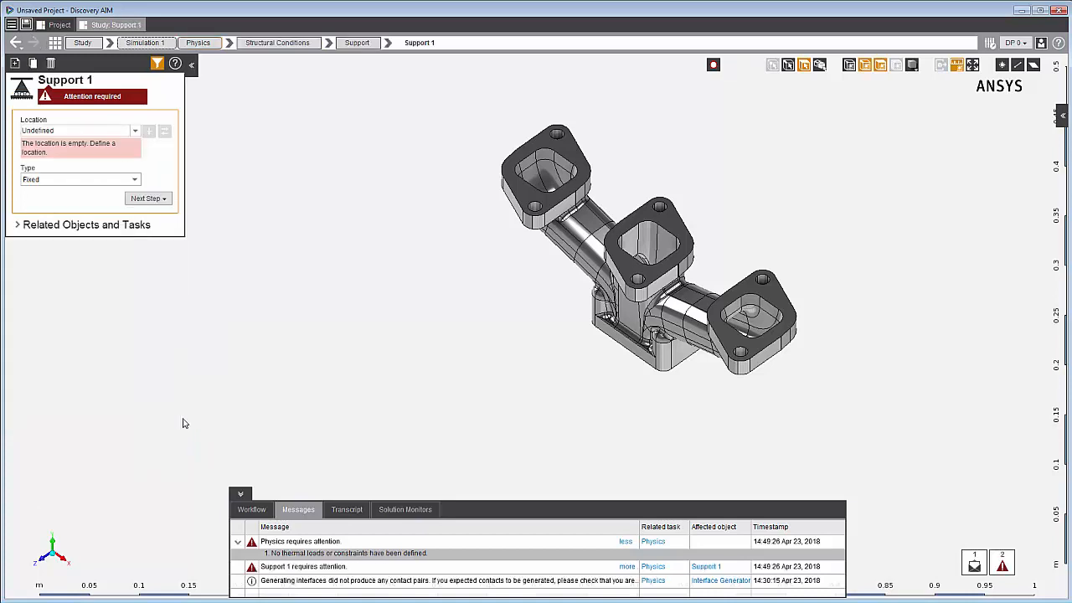
mouse_move(616, 44)
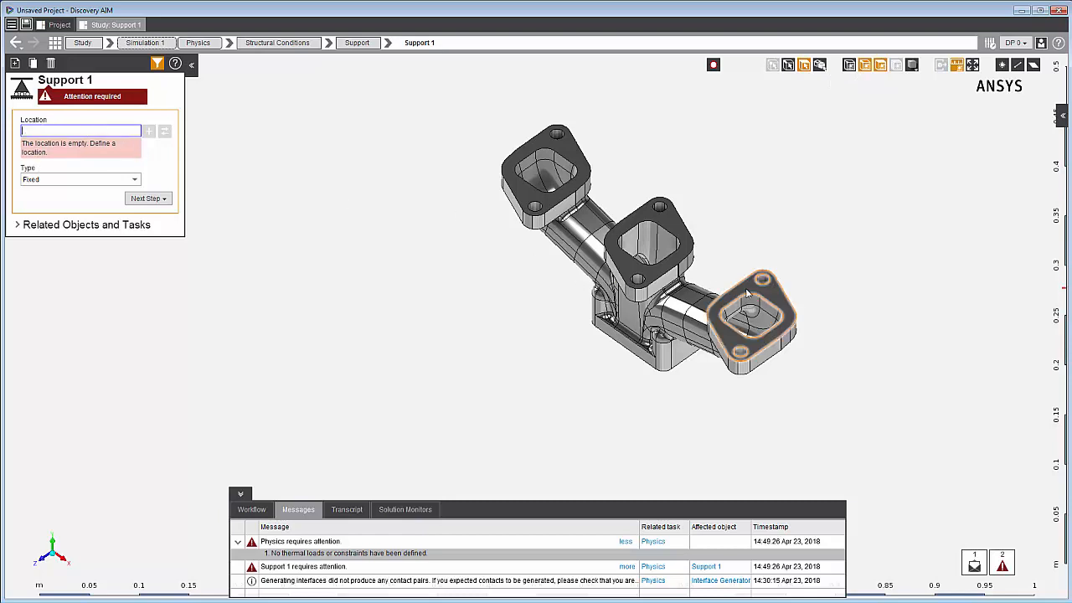
left_click(544, 164)
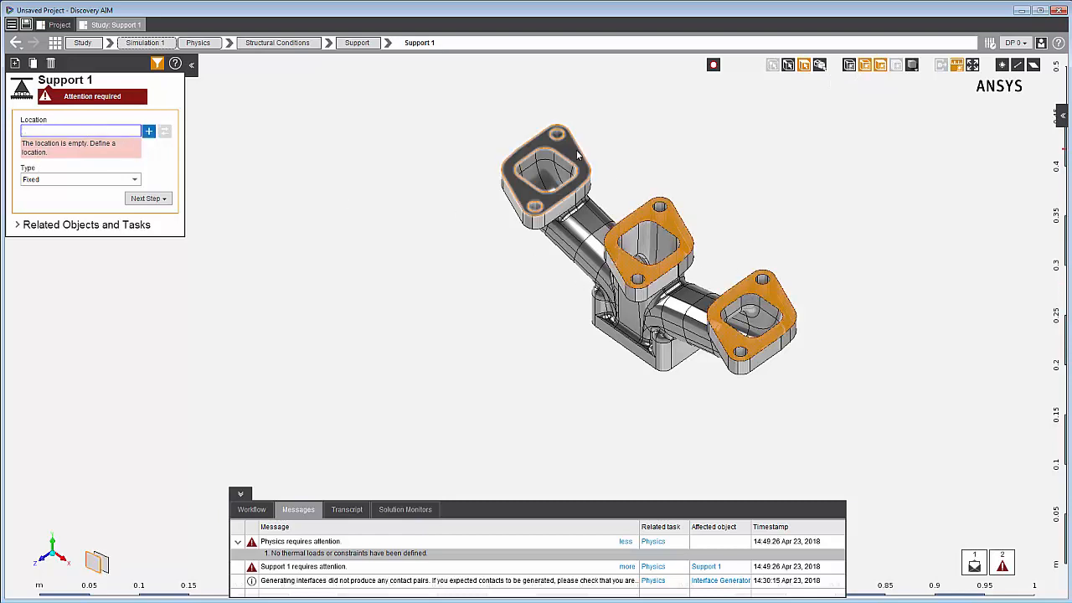
left_click(147, 131)
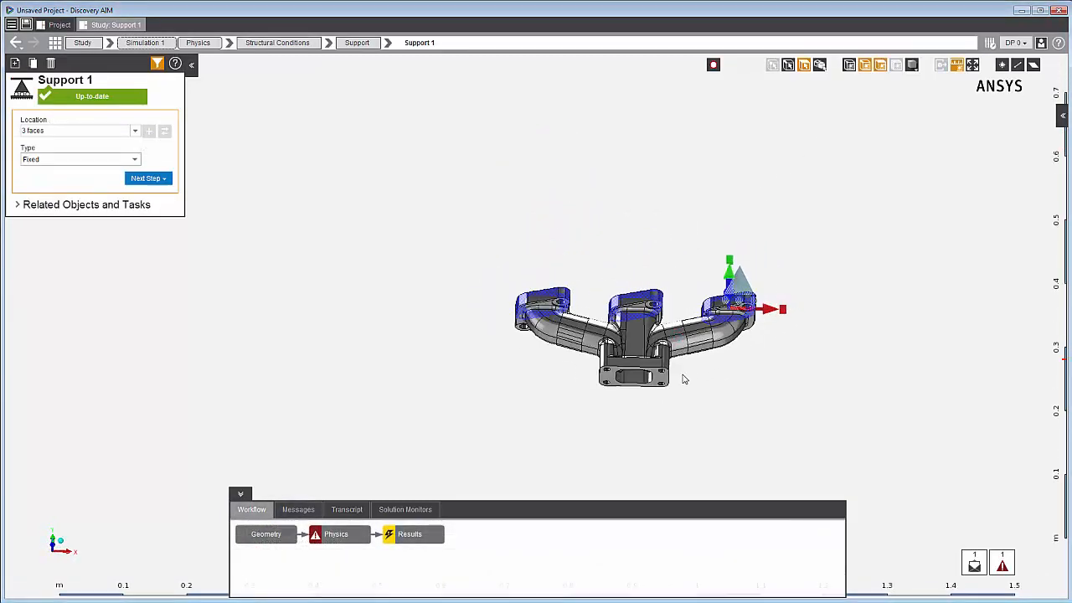
left_click(633, 377)
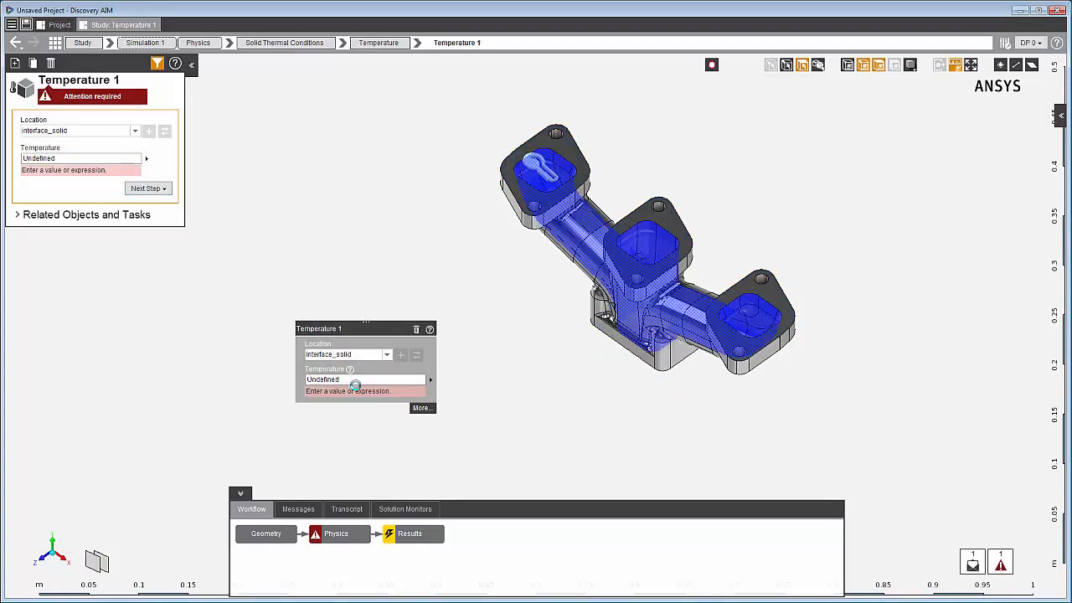
Set the interface_solid temperature condition to 375 C
type("375 C")
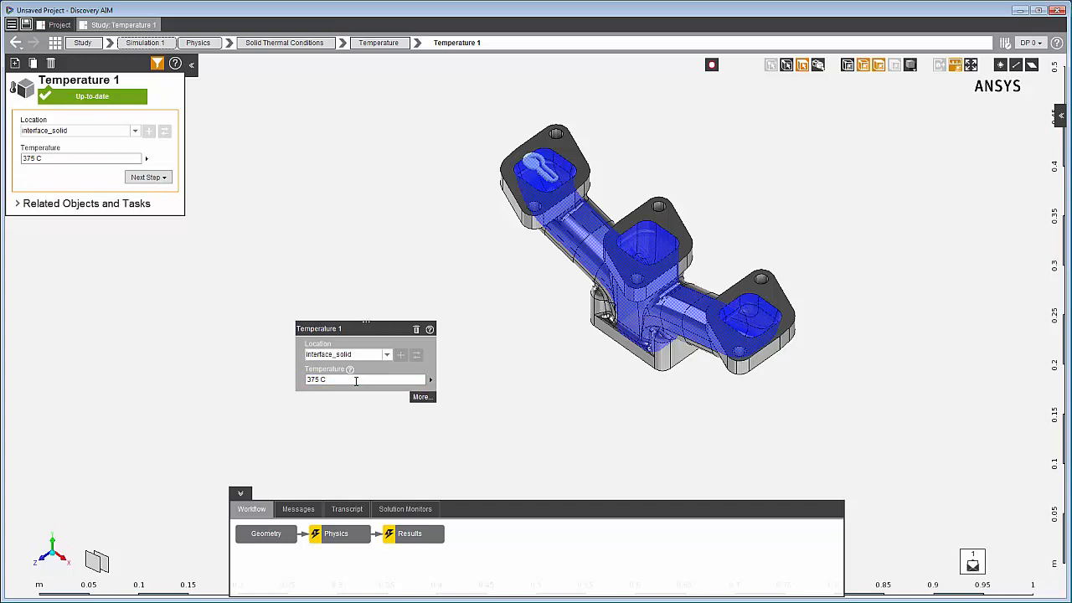
left_click(197, 43)
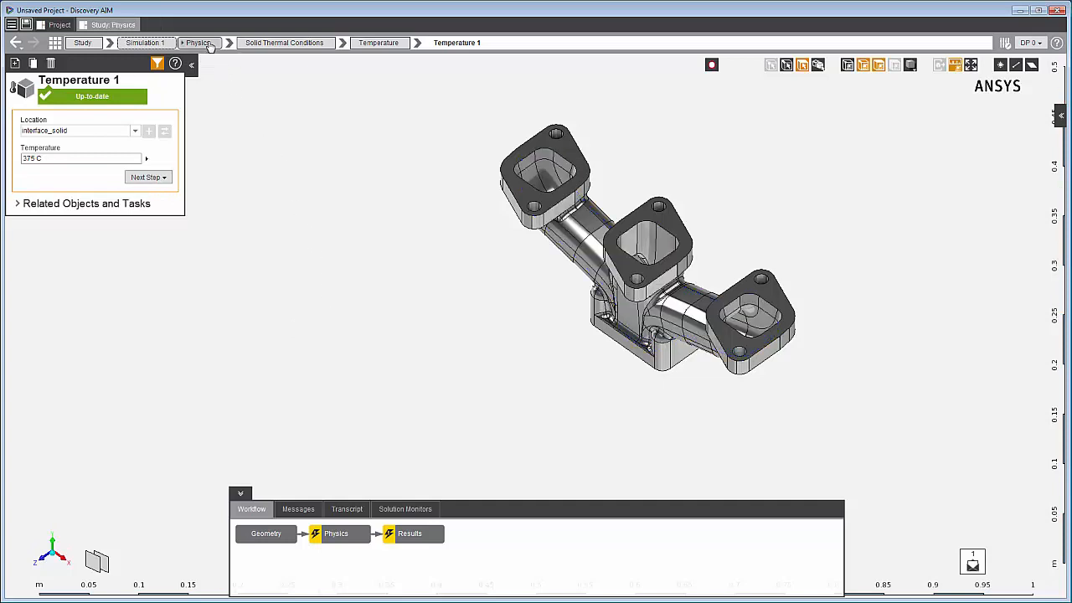
Confirm the manifold's Structural Steel material assignment from the physics overview
left_click(199, 44)
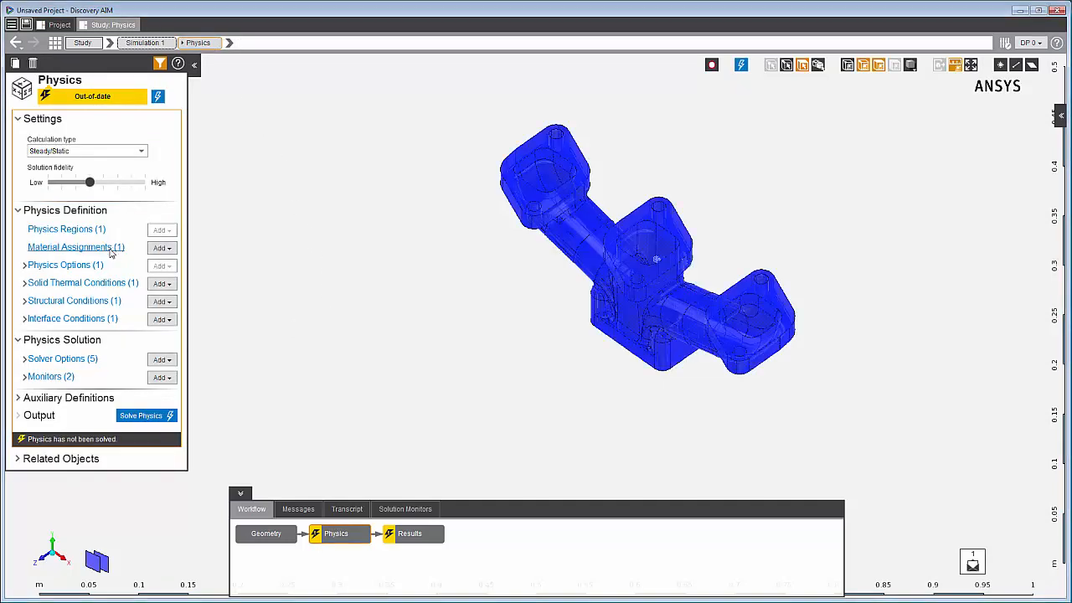
left_click(75, 246)
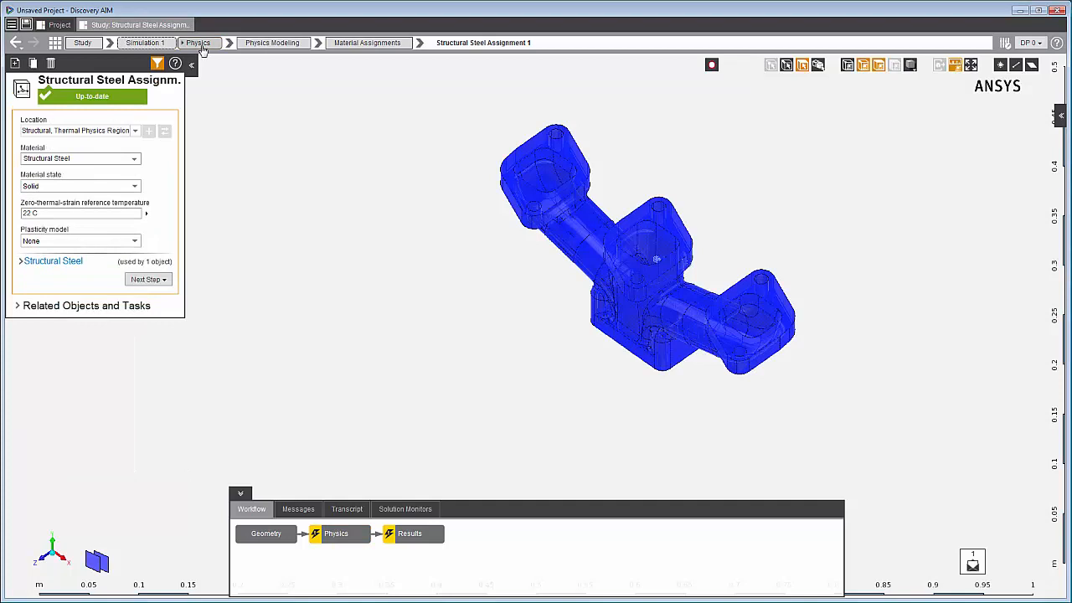
left_click(197, 44)
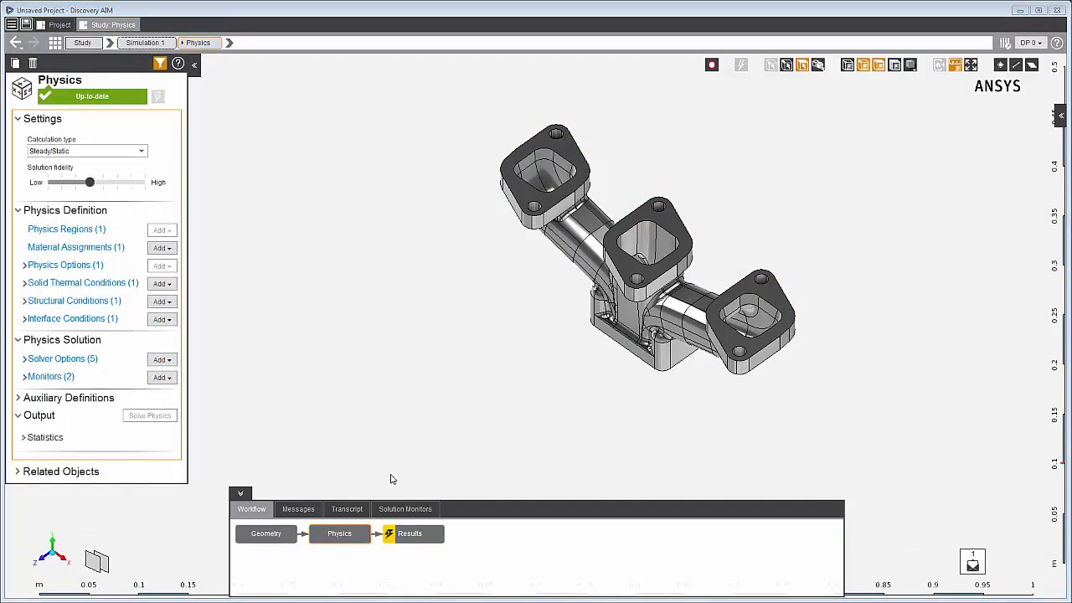
Check the solver transcript output, then show the Geometry → Physics → Results workflow
left_click(347, 509)
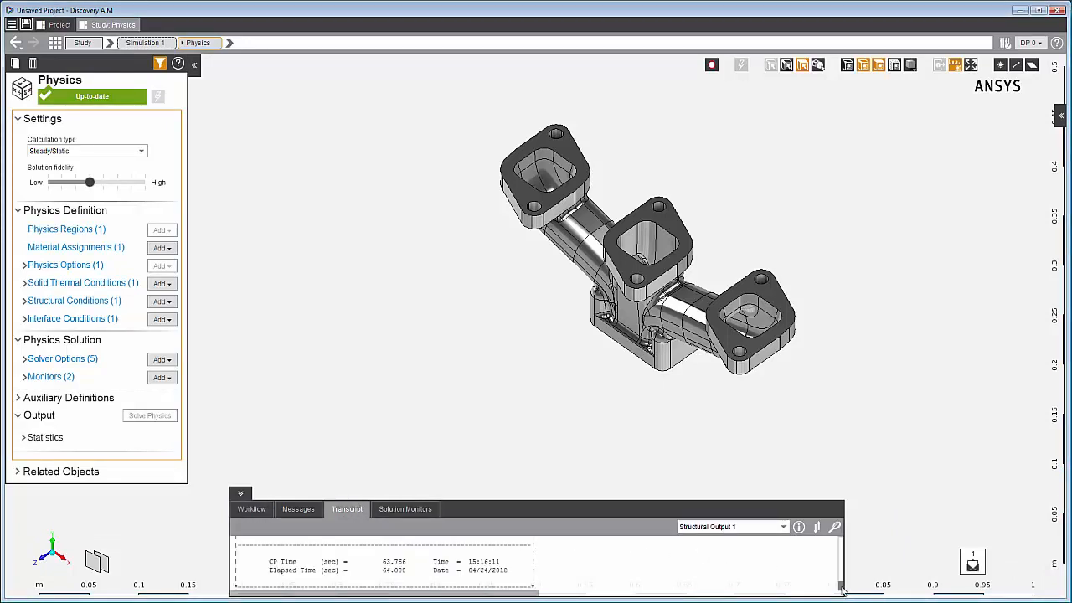
scroll("down", 3)
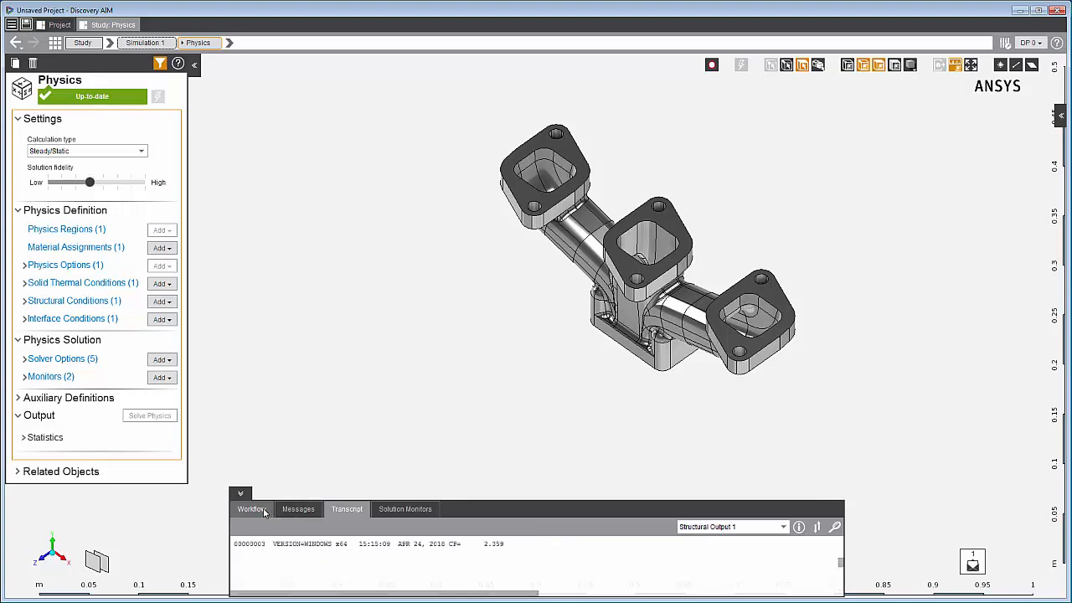
left_click(251, 509)
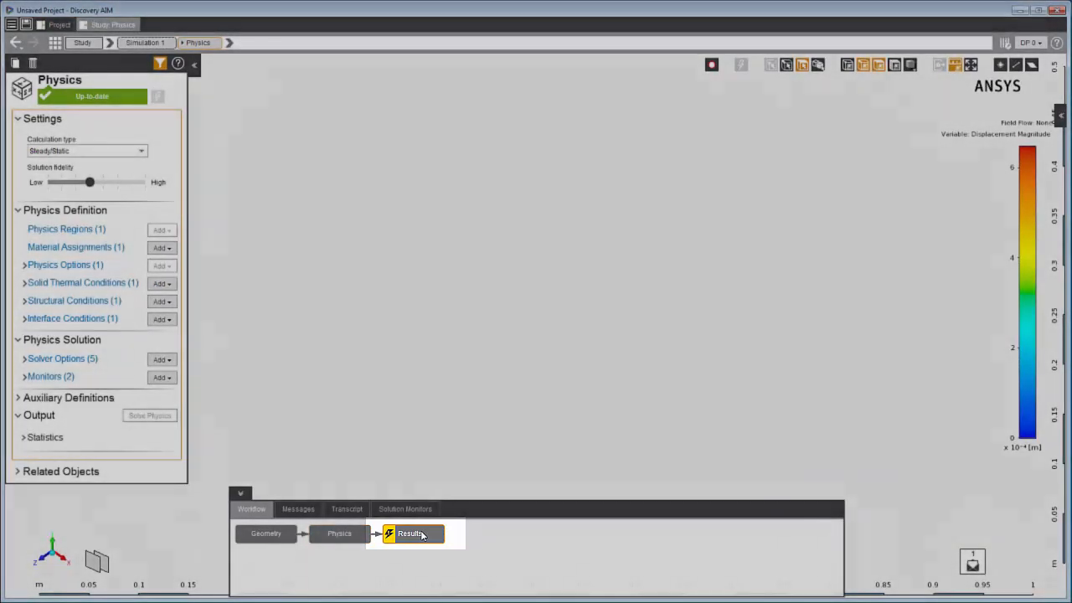
Show the displacement contour cut by a section plane and expand the Results (3) list
left_click(410, 532)
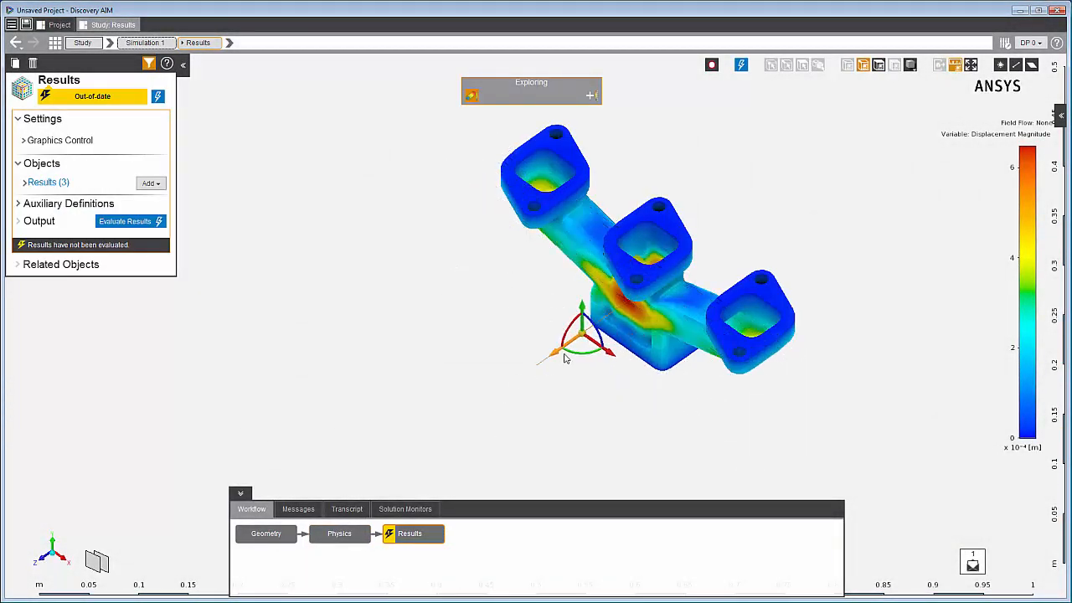
left_click_drag(586, 334, 620, 321)
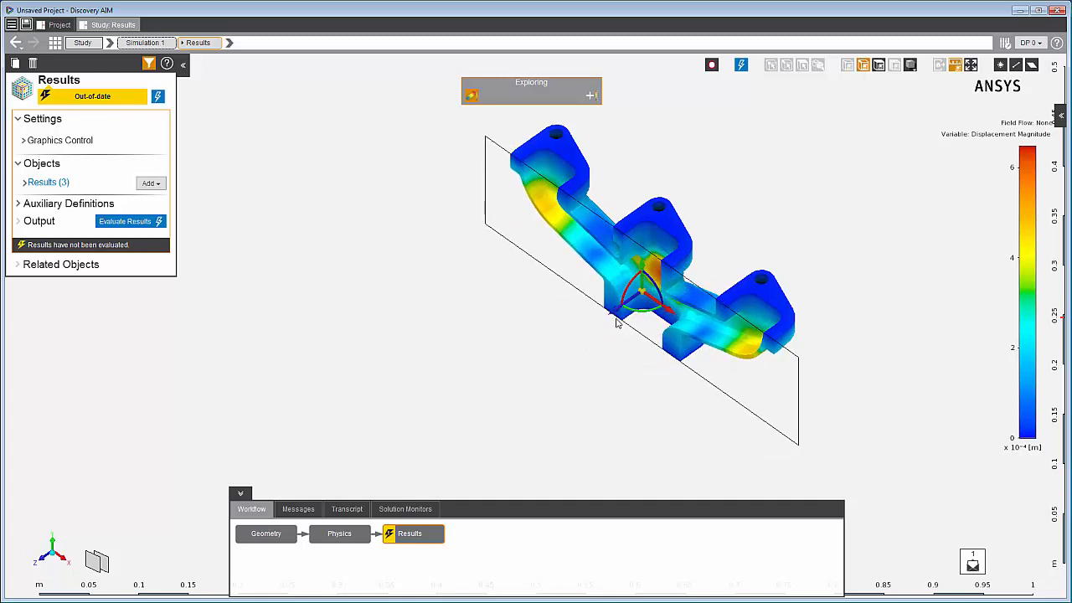
mouse_move(253, 235)
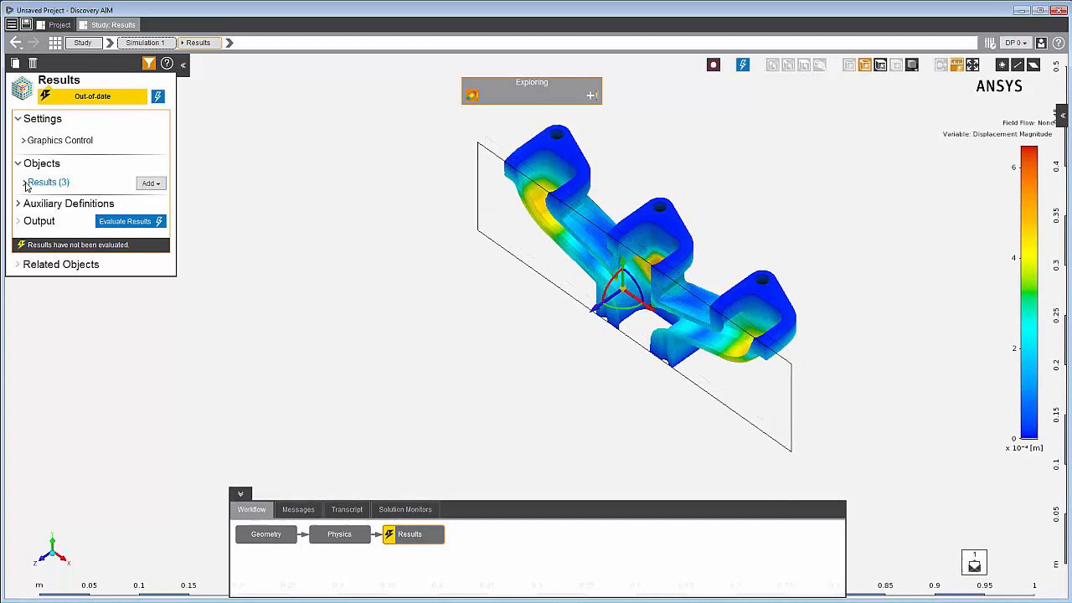
left_click(23, 181)
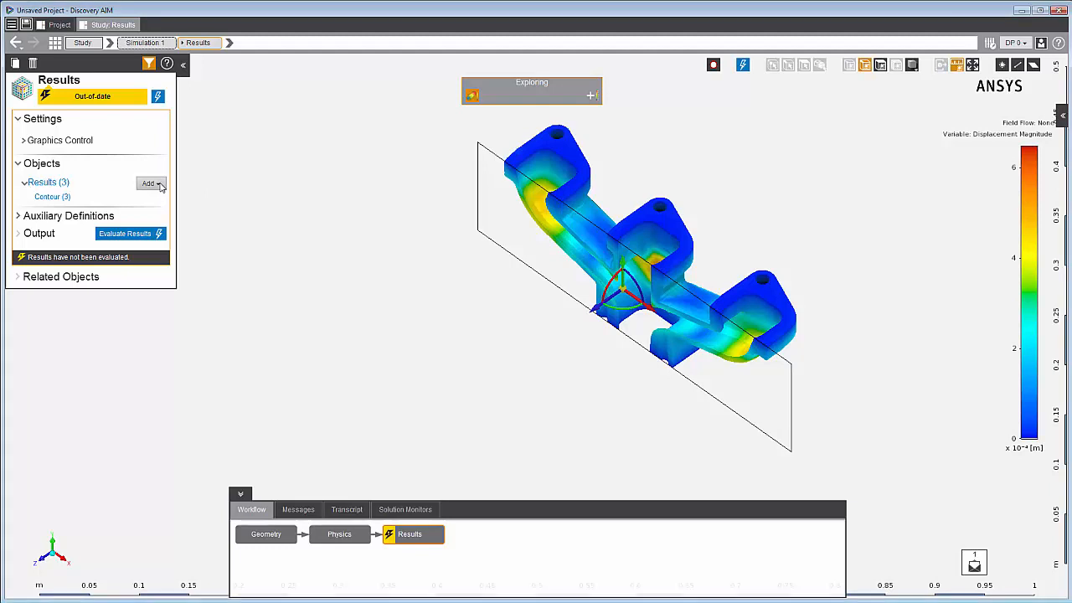
left_click(151, 182)
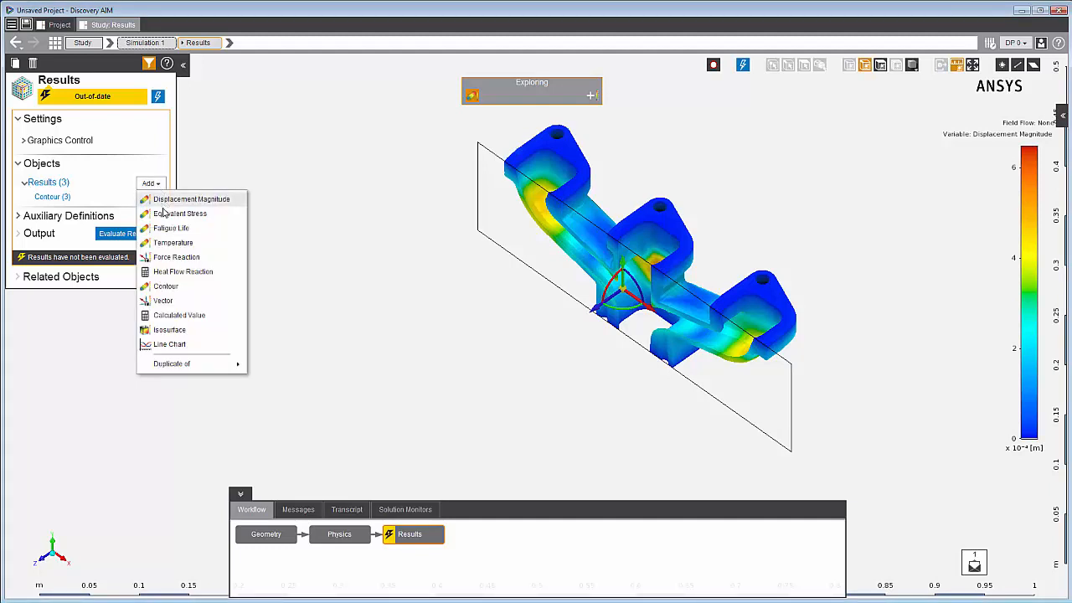
mouse_move(181, 272)
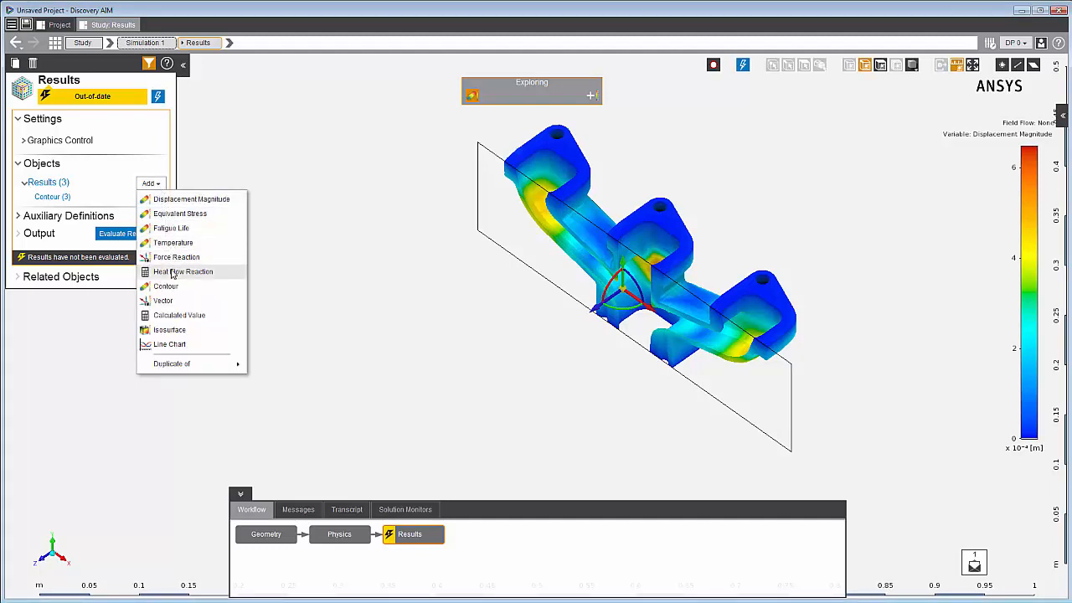
mouse_move(169, 328)
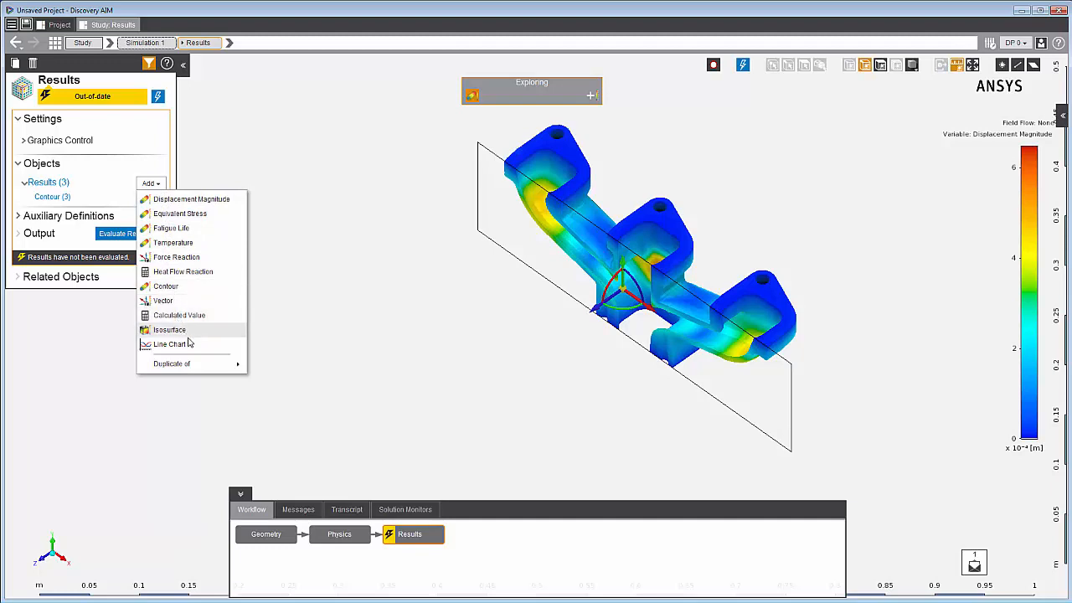
left_click(288, 321)
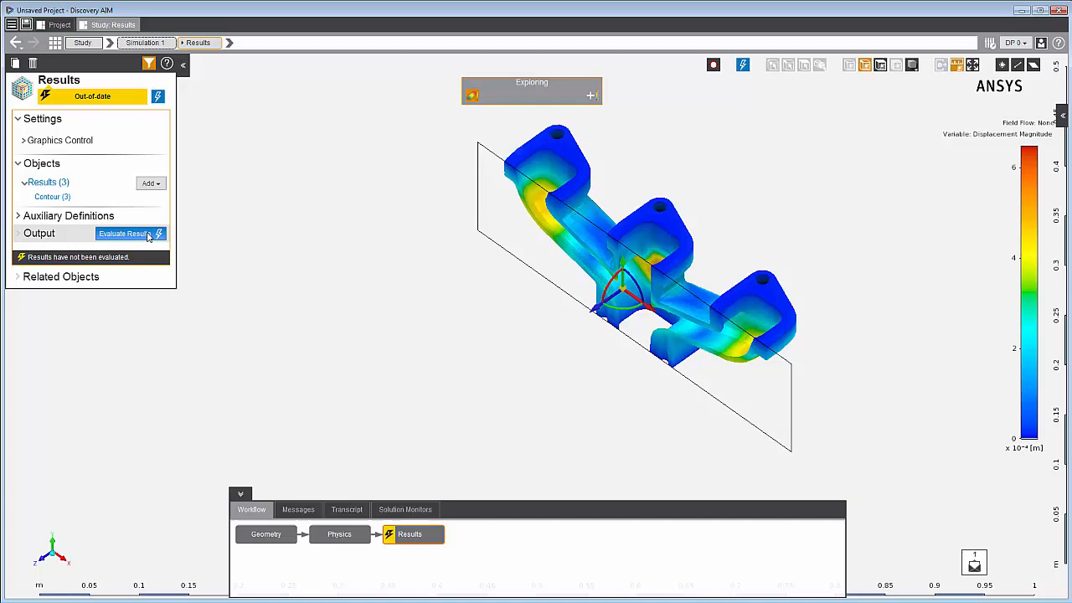
Evaluate the results and view the Equivalent Stress and Displacement Magnitude contours in turn
left_click(124, 233)
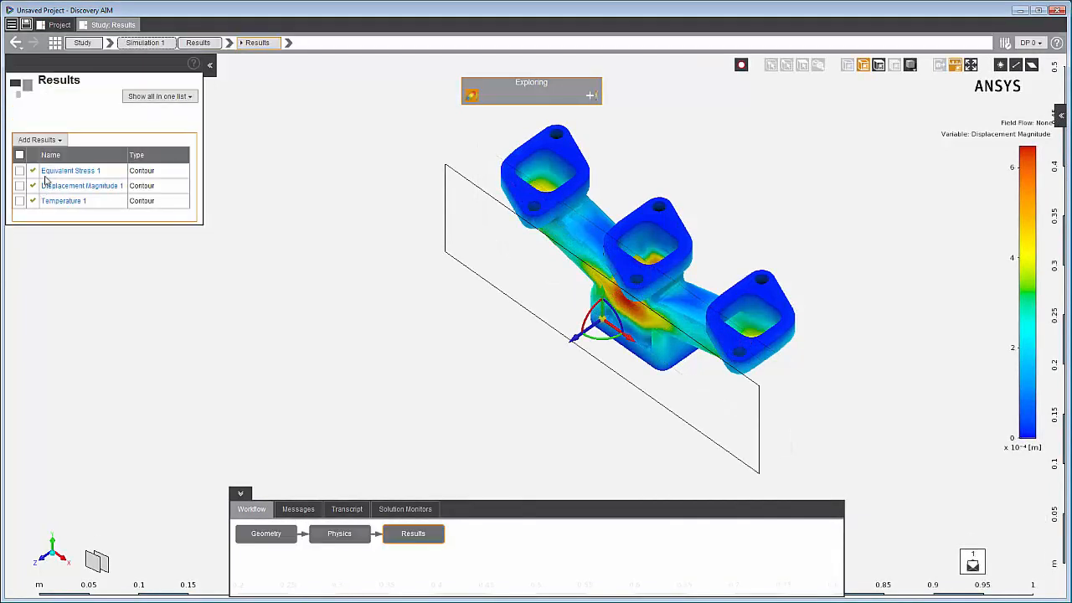
left_click(71, 170)
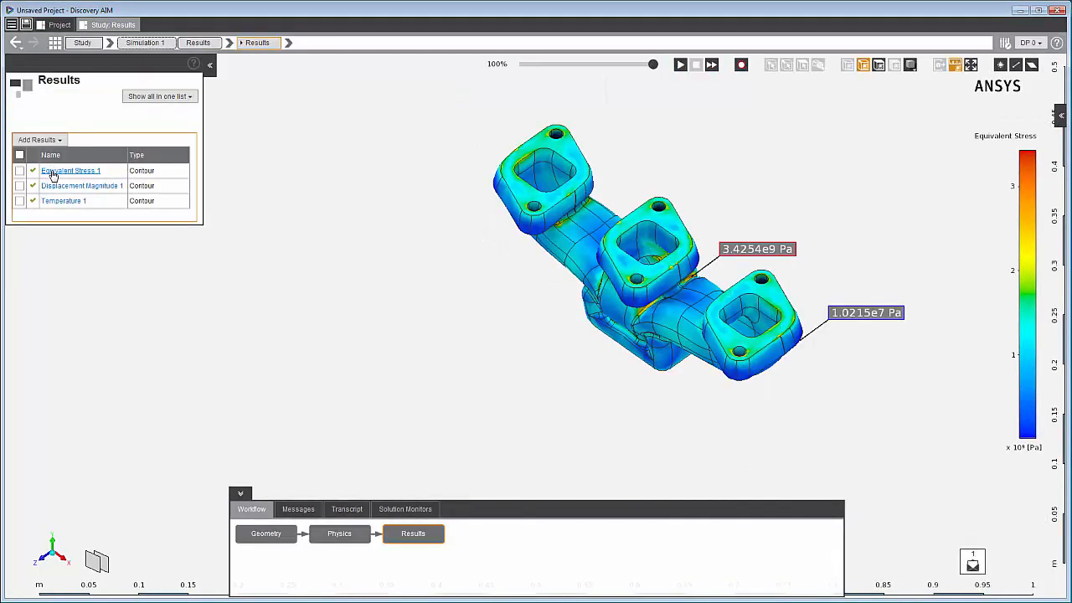
left_click(81, 184)
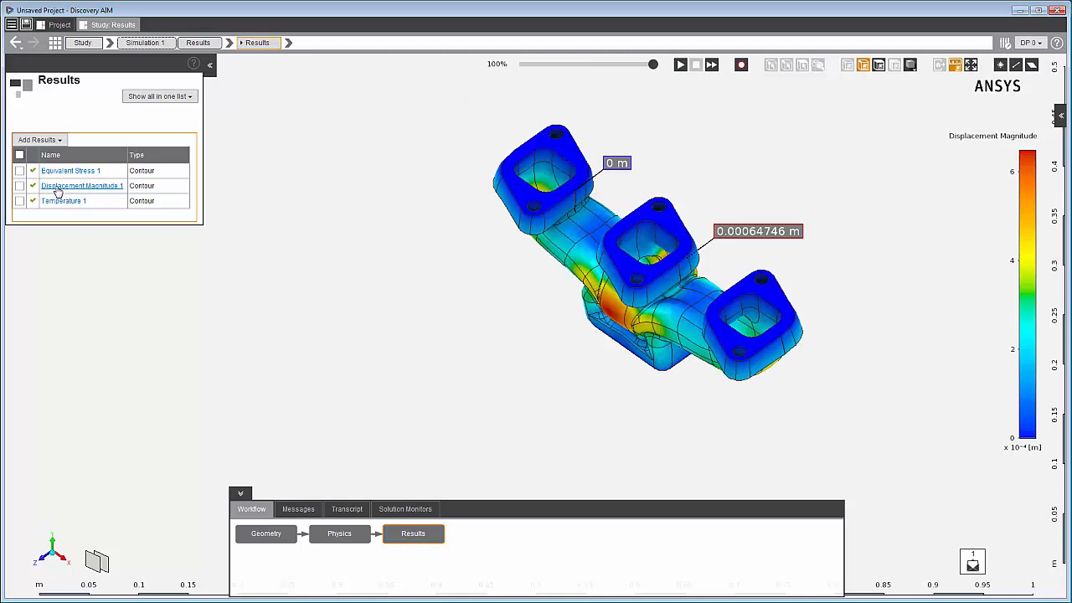
Display all three contours together with extreme-value labels and animate the deformation to full scale
left_click(64, 201)
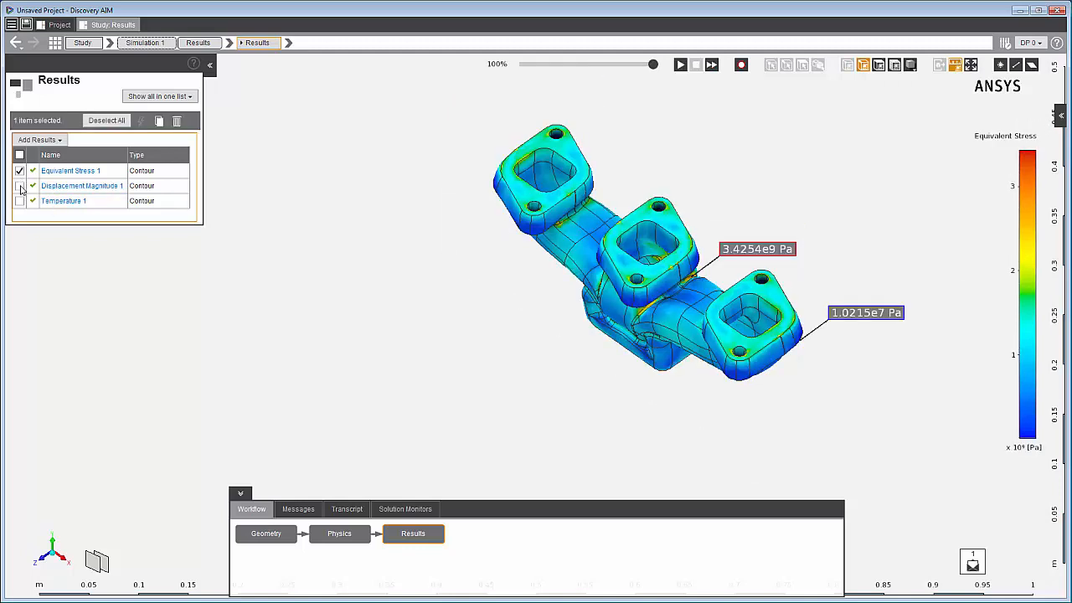
left_click(20, 201)
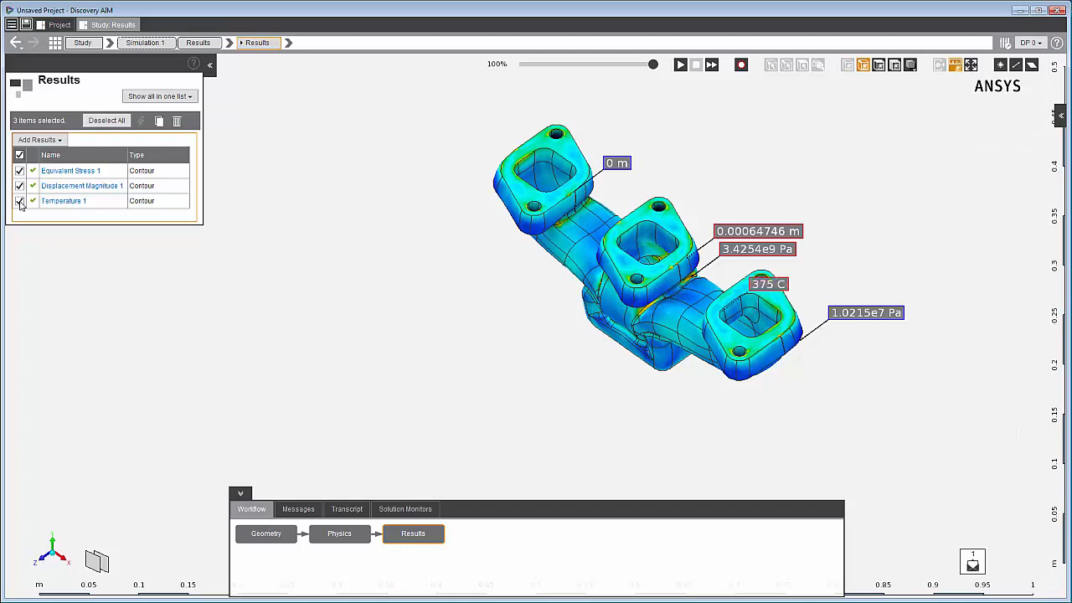
left_click(679, 64)
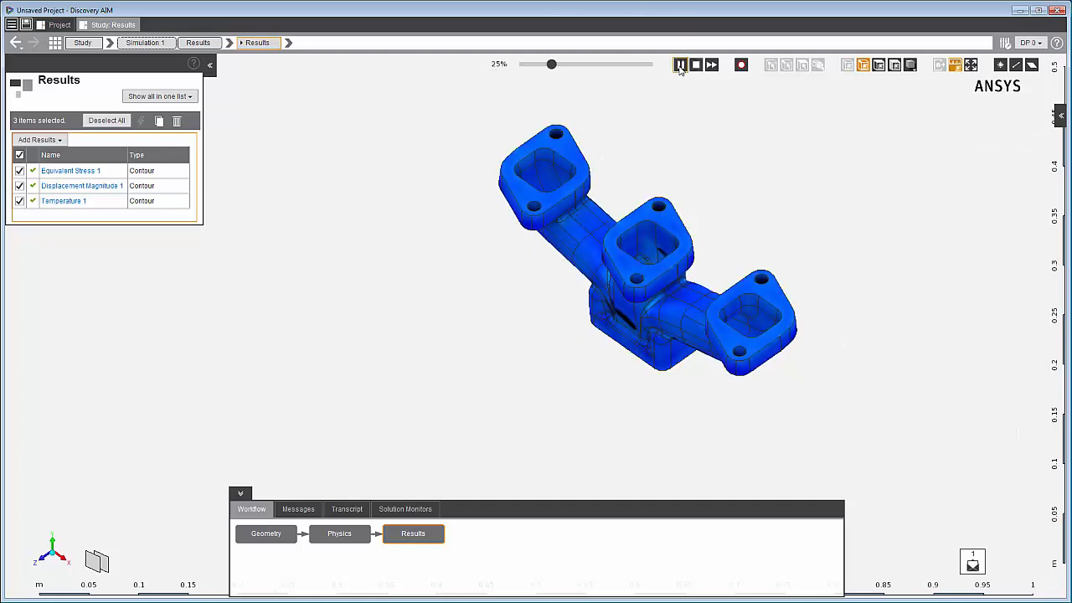
left_click(680, 63)
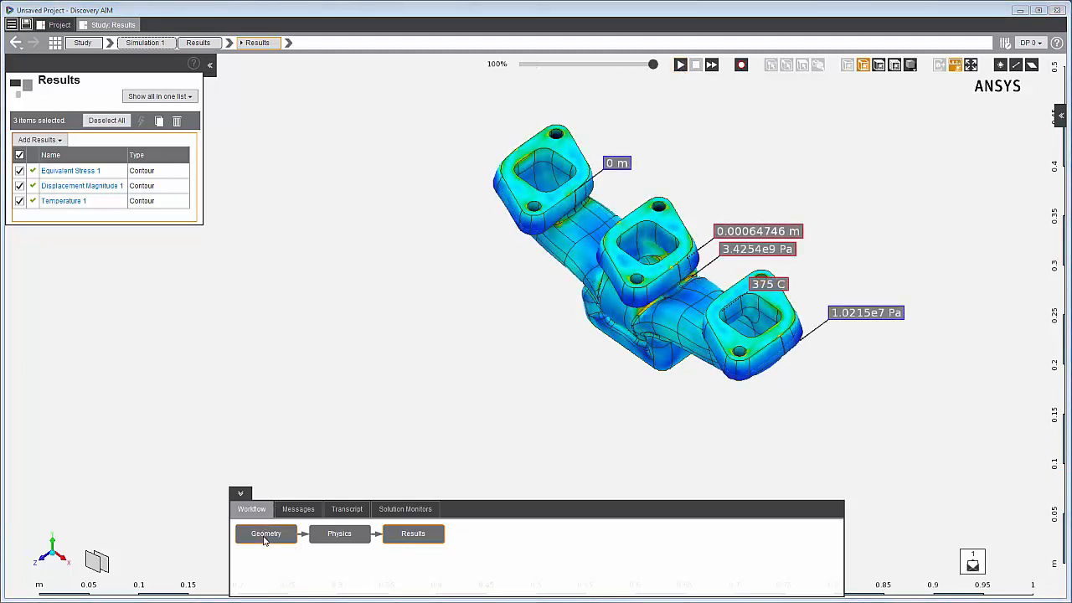
Revisit the Geometry and Physics stages, then return to the sectioned displacement results
left_click(266, 532)
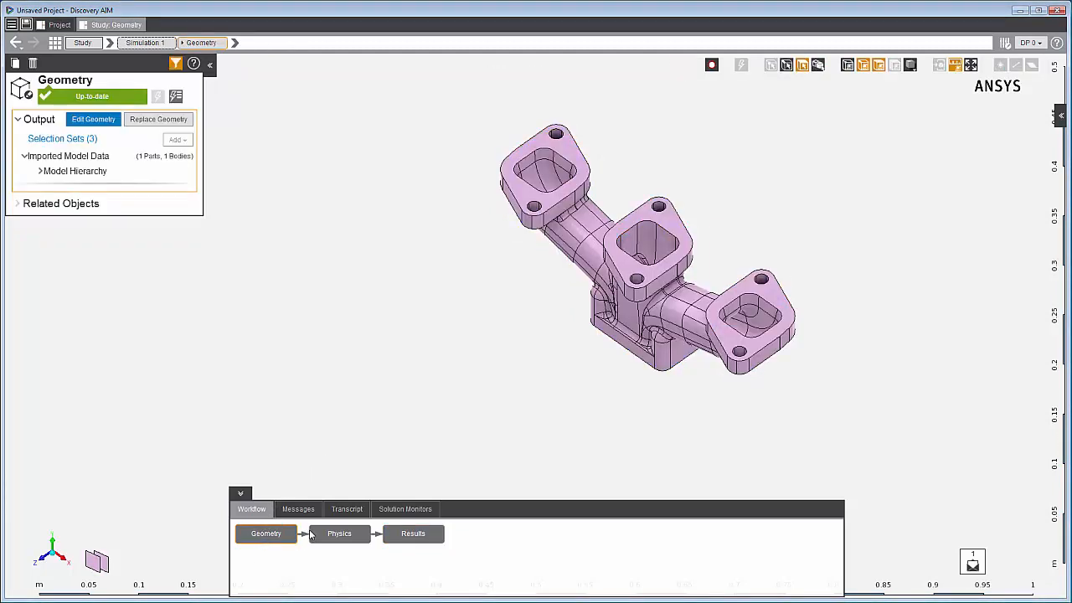
left_click(338, 532)
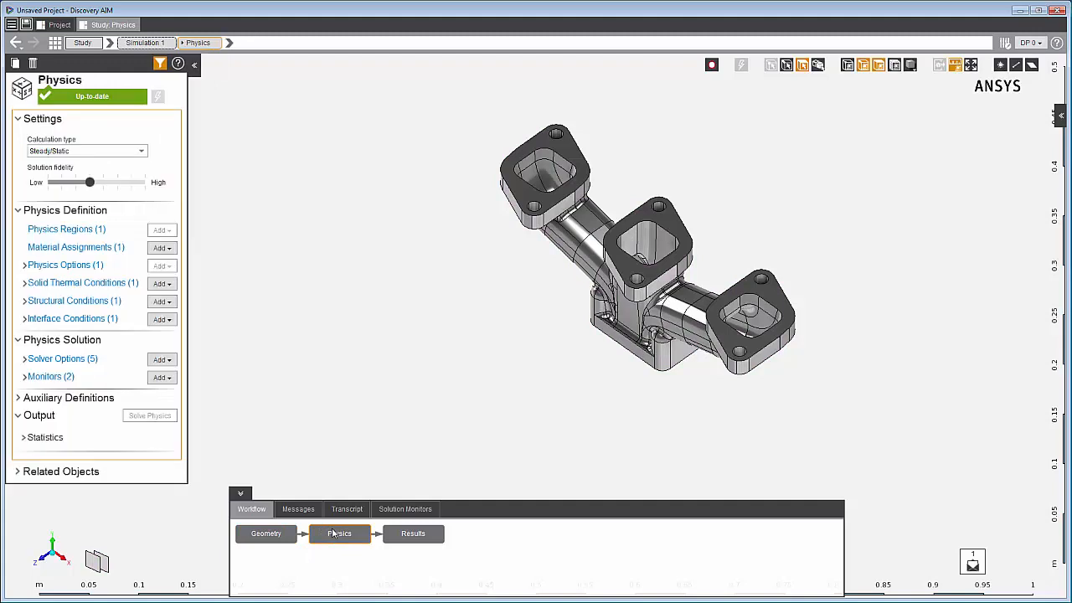
left_click(412, 532)
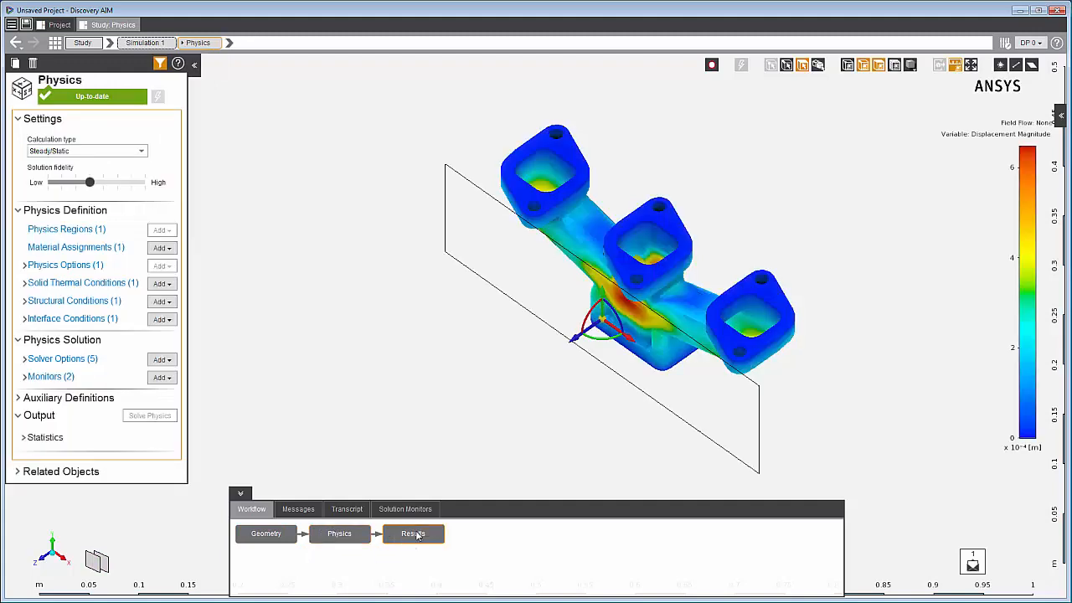
left_click(412, 532)
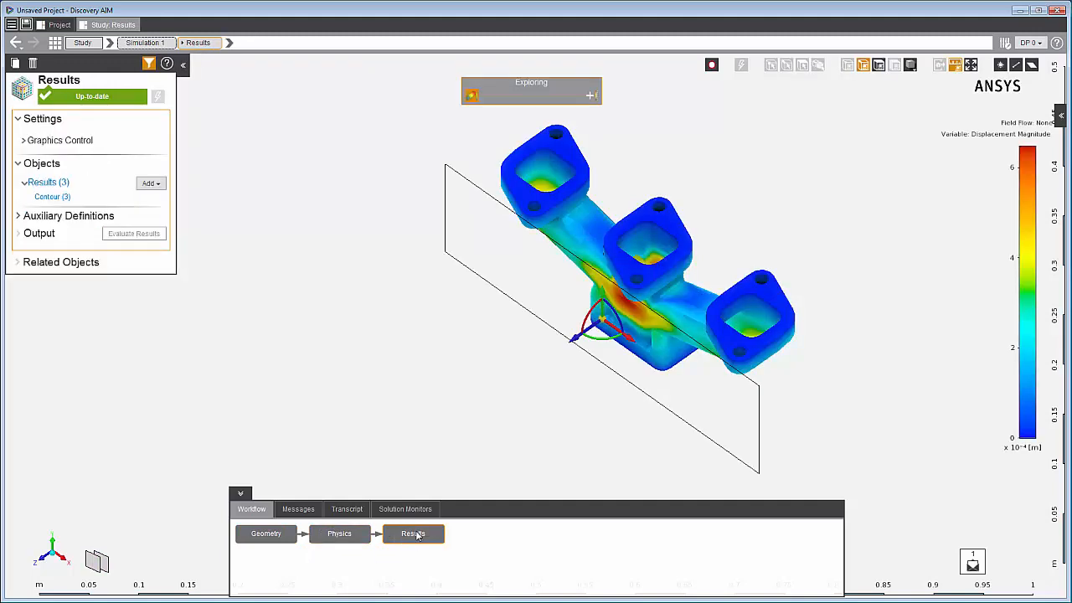